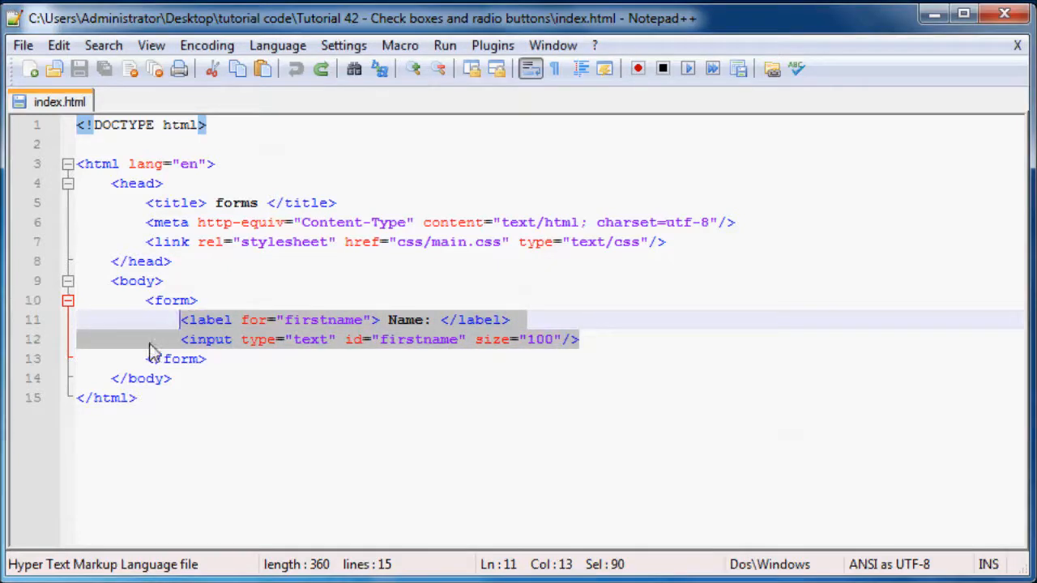
- Delete the firstname label and text input lines, leaving an empty form element
key("Delete")
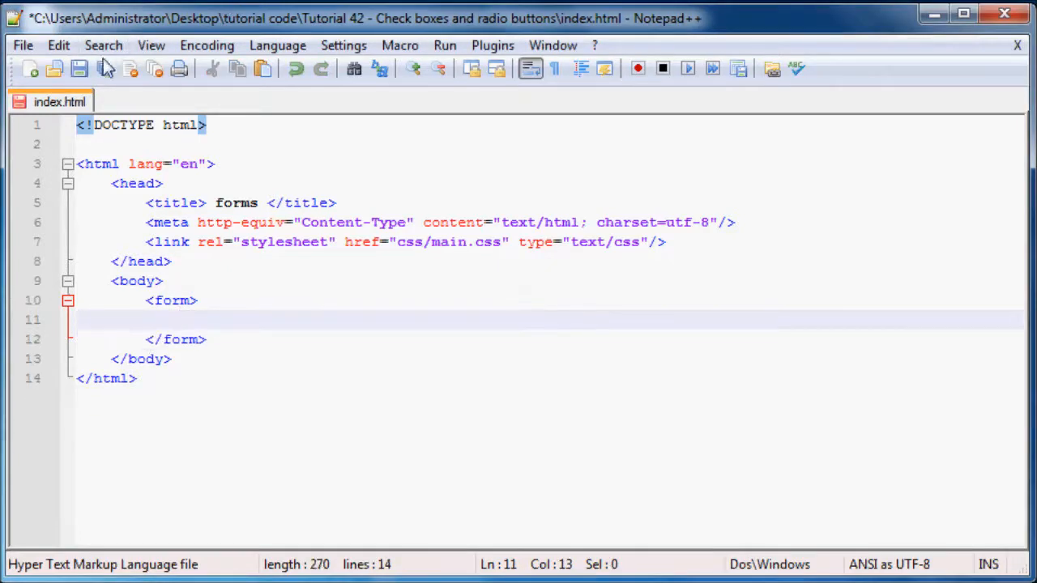
left_click(87, 65)
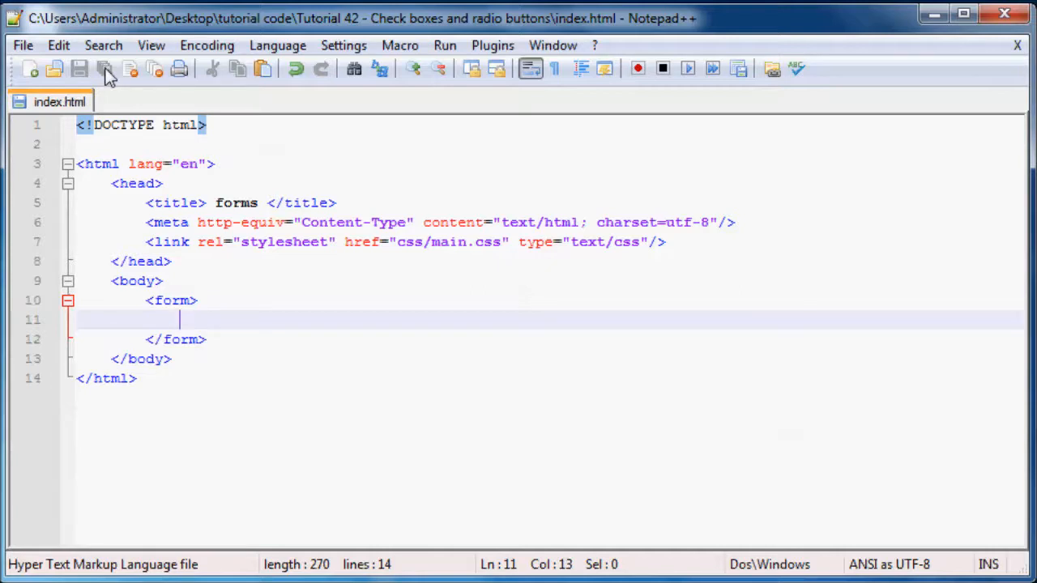
- Add an h3 heading "Select the sports you are interested in:" inside the form with a new line below
type("<>")
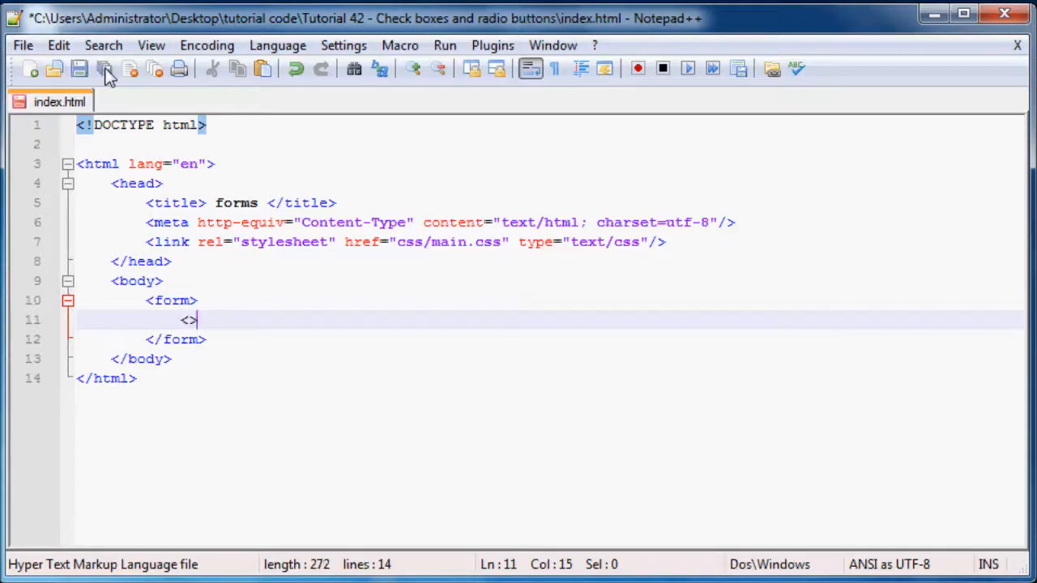
type("h3")
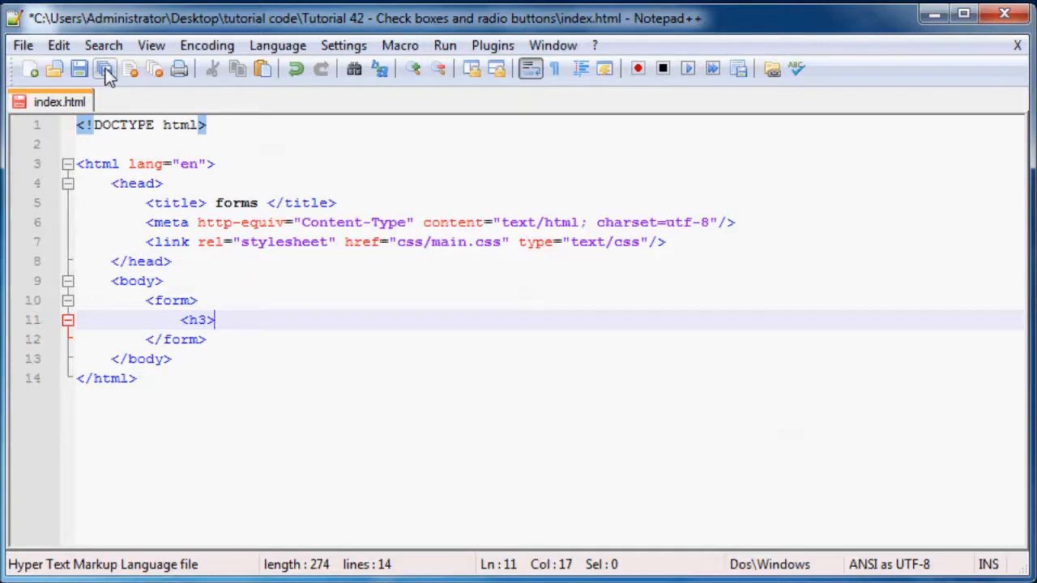
type("<>")
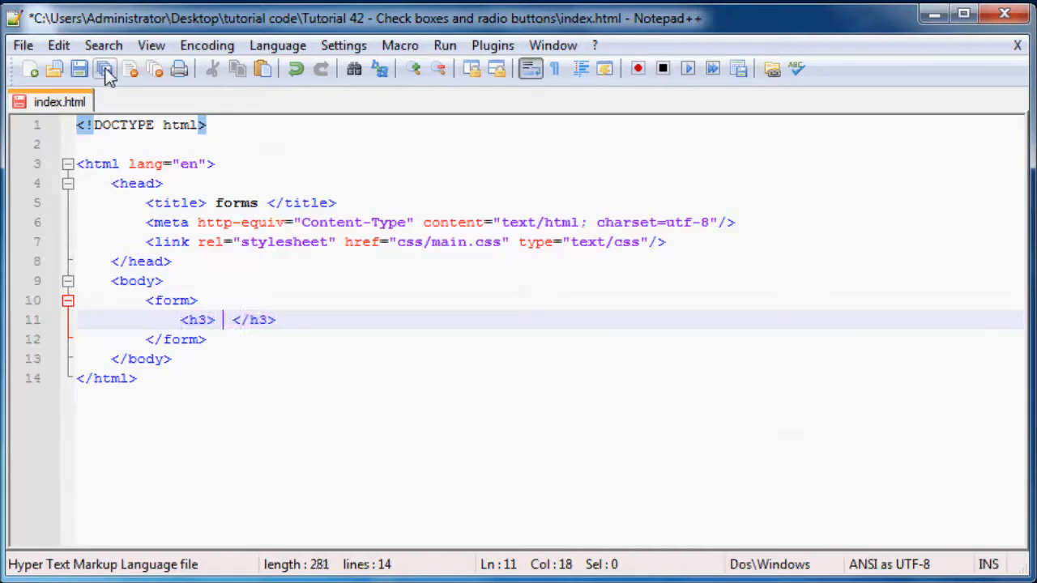
type("Select t")
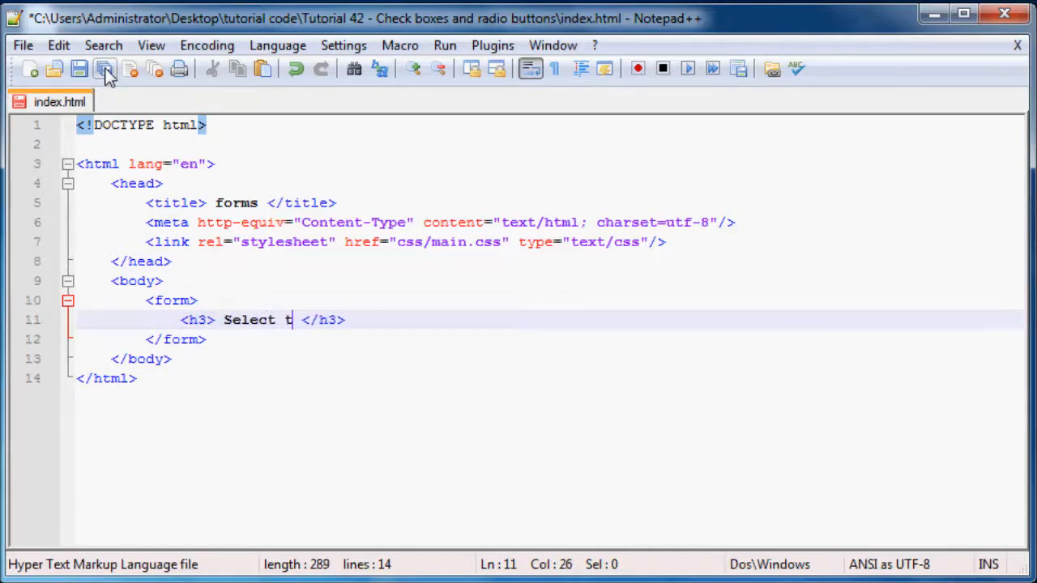
type("he sports")
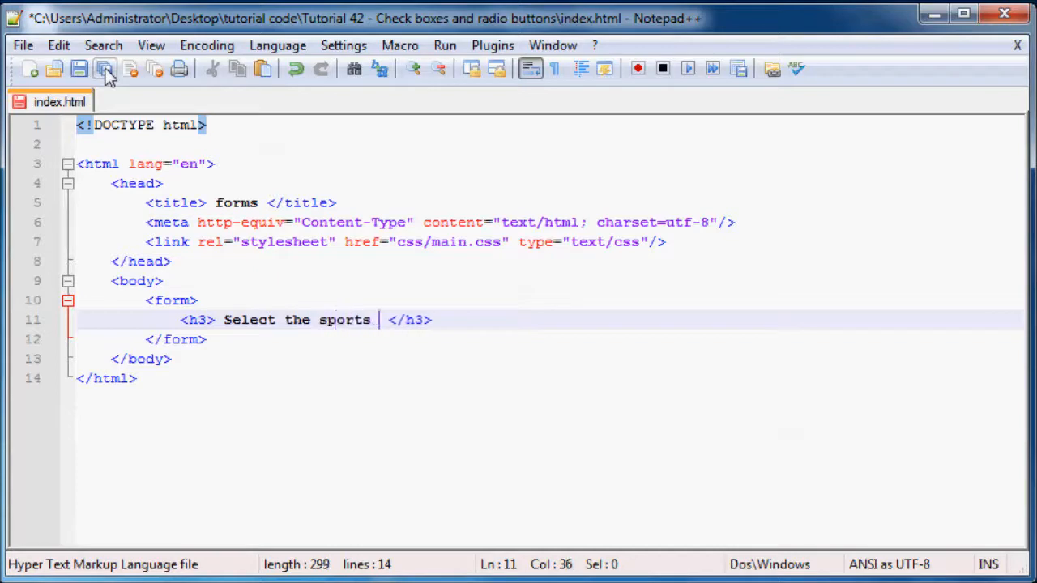
type("you are in")
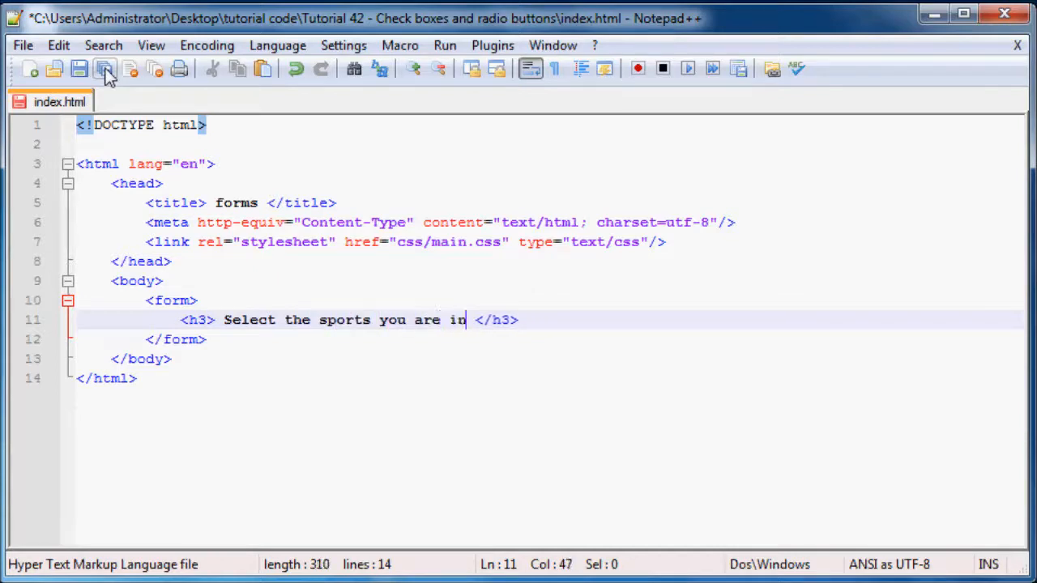
type("terested")
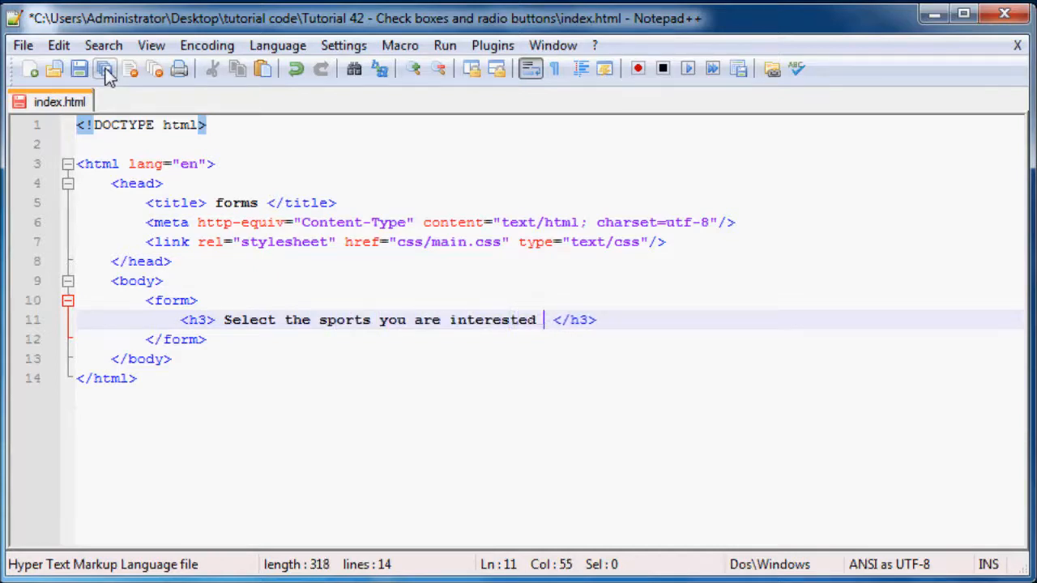
type("in:")
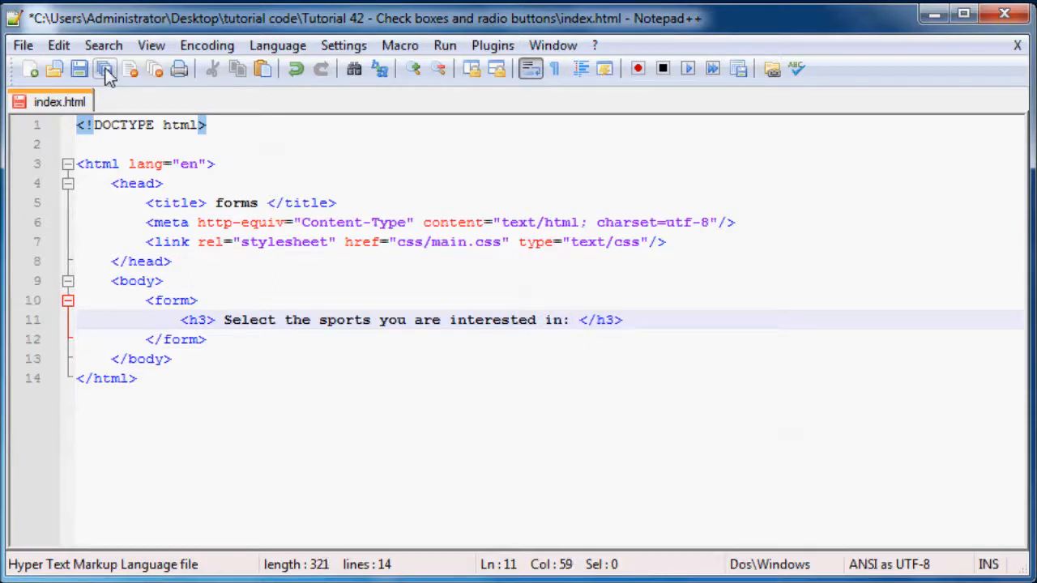
key("Enter")
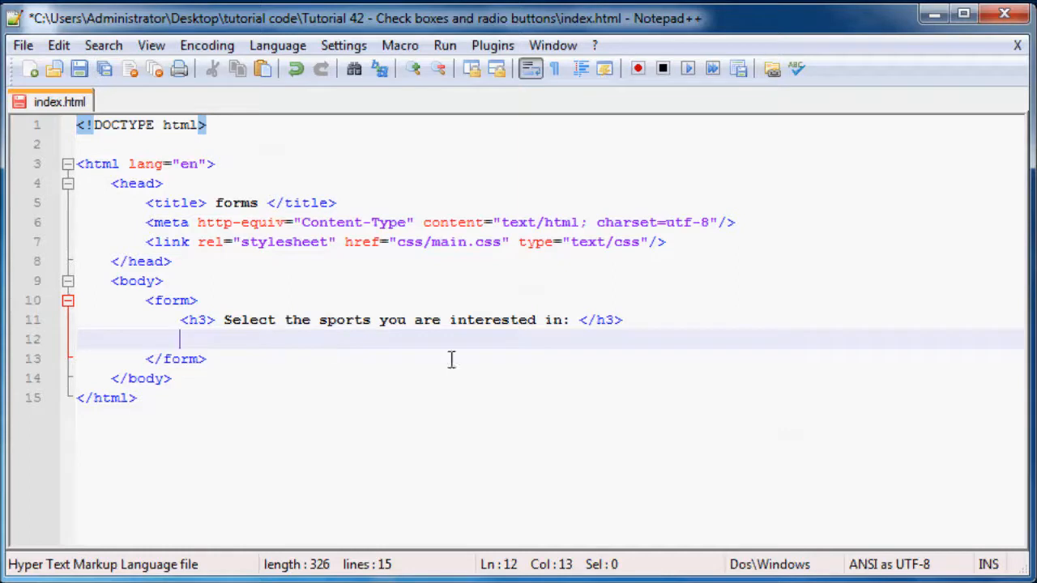
- Write a self-closing checkbox input with type="checkbox" and name="sport" below the heading
type("<ul>")
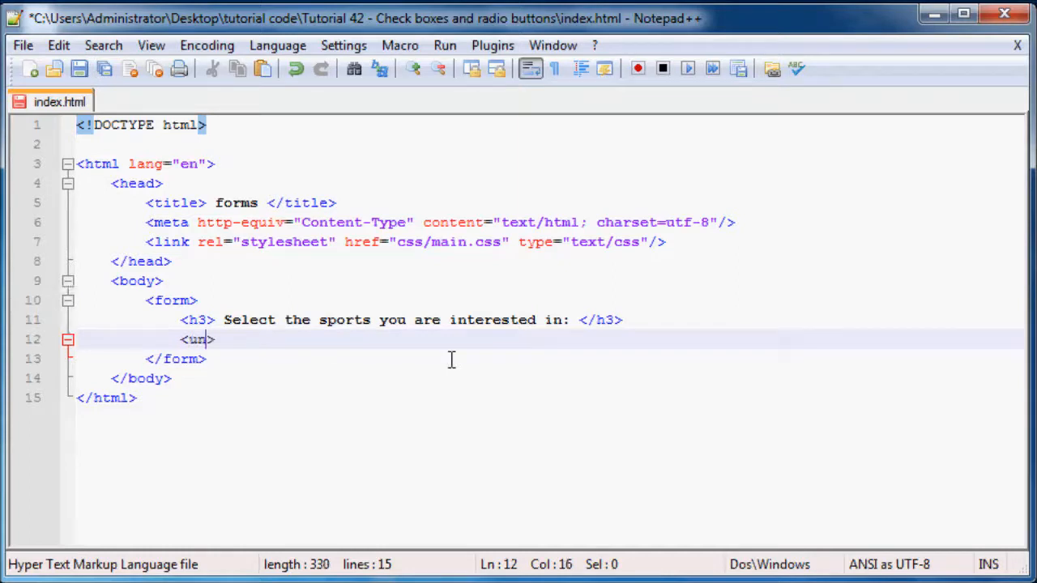
type("input type")
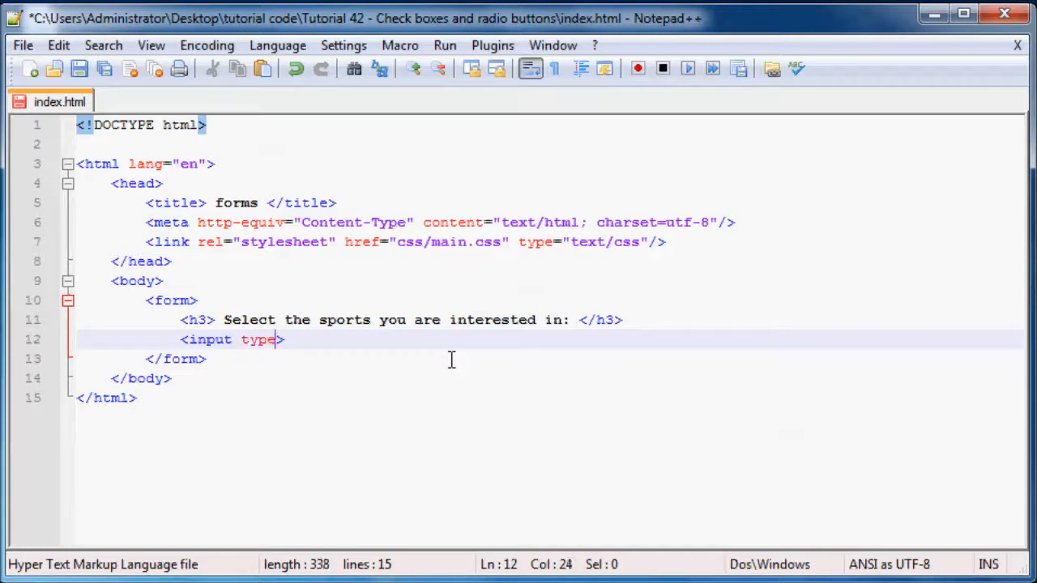
type("=\"\"")
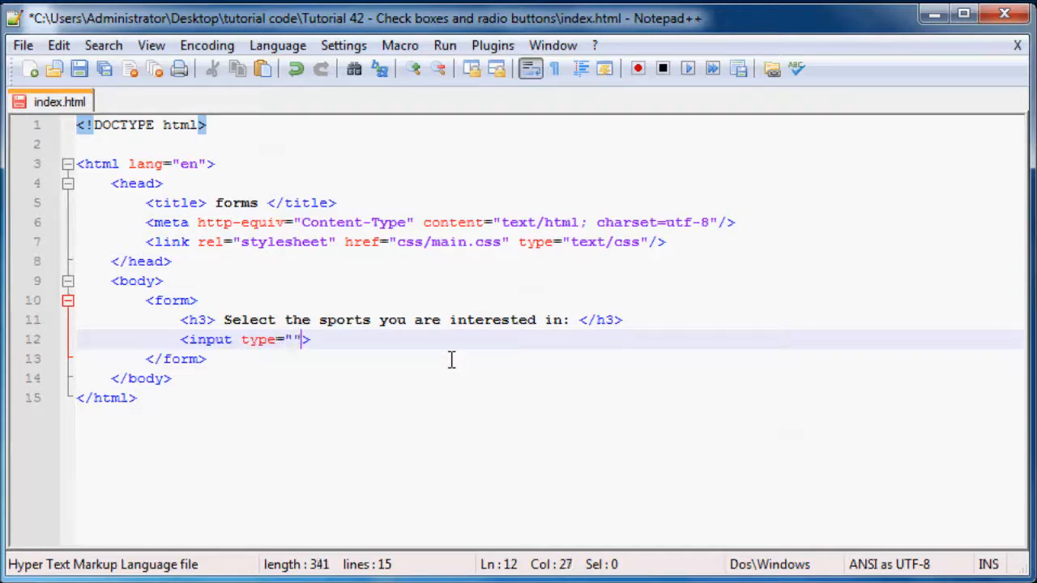
type("ched")
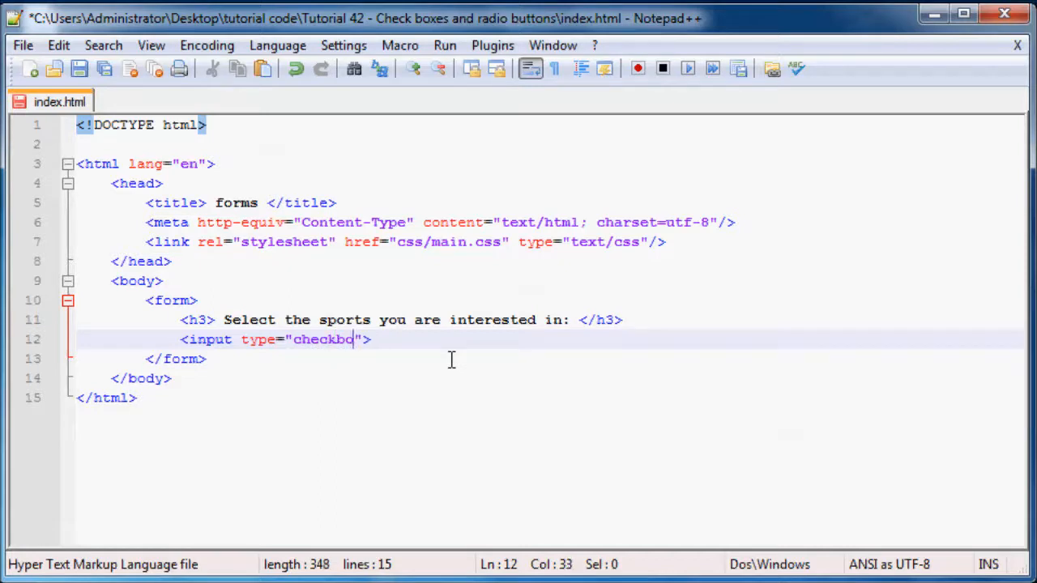
type("x")
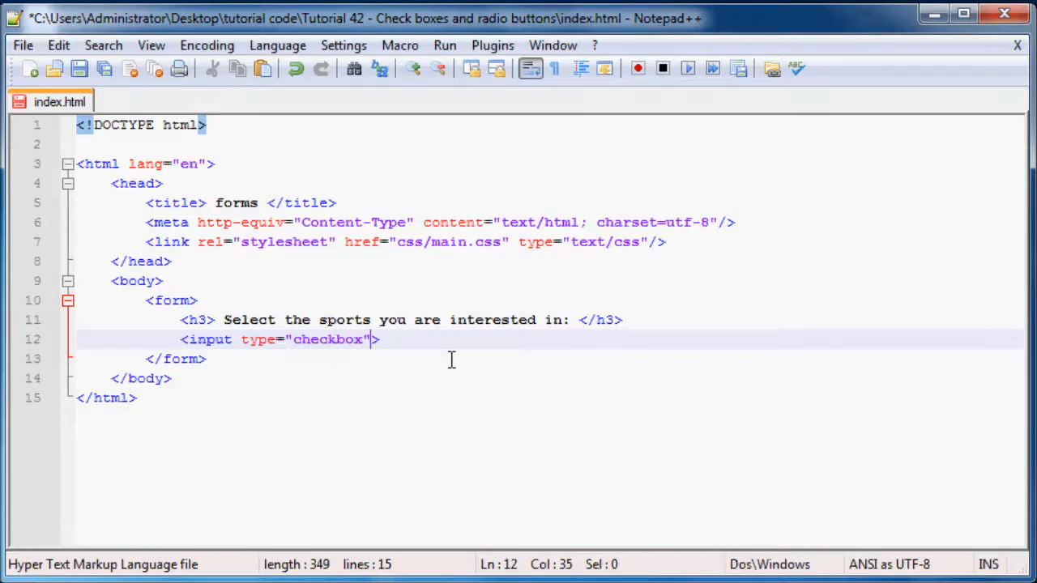
type("/>")
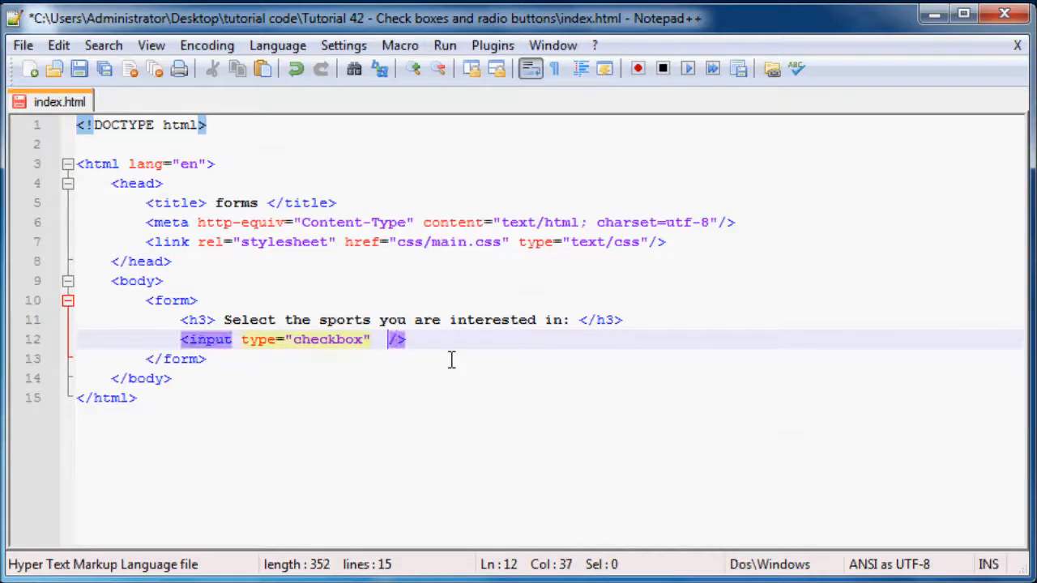
key("Backspace")
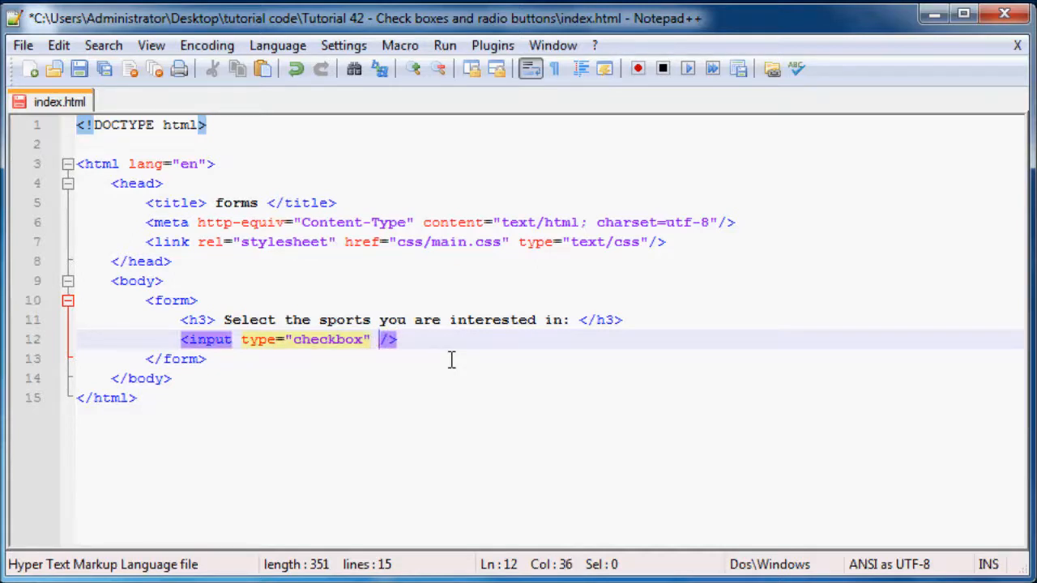
type("name=\"\"")
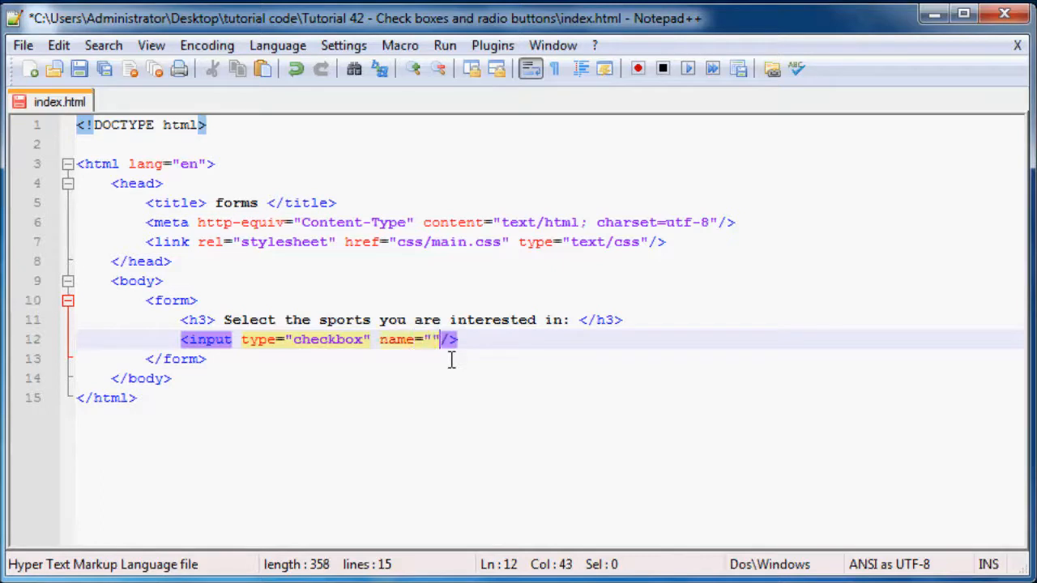
type("sp")
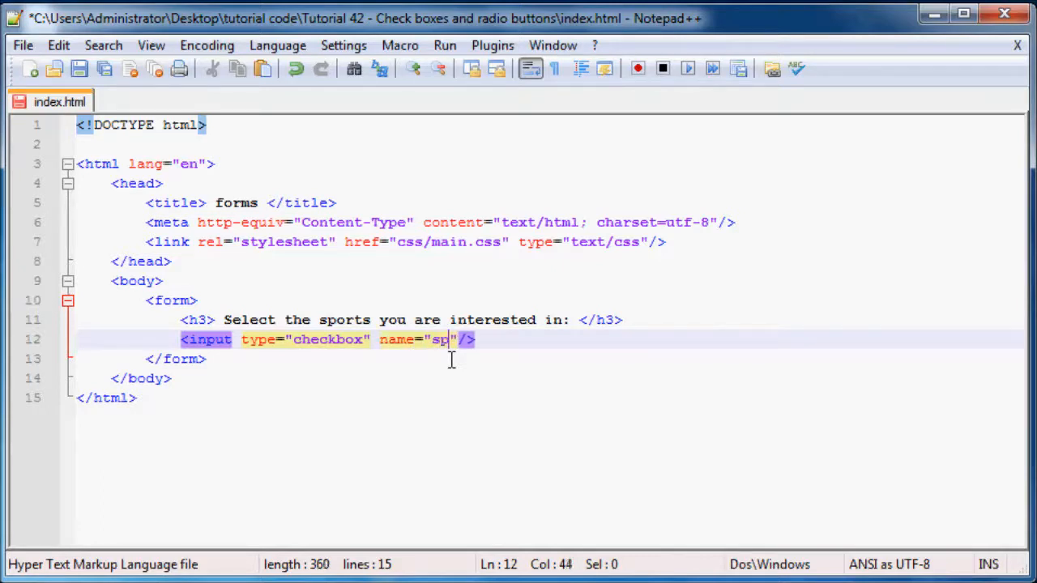
type("ort")
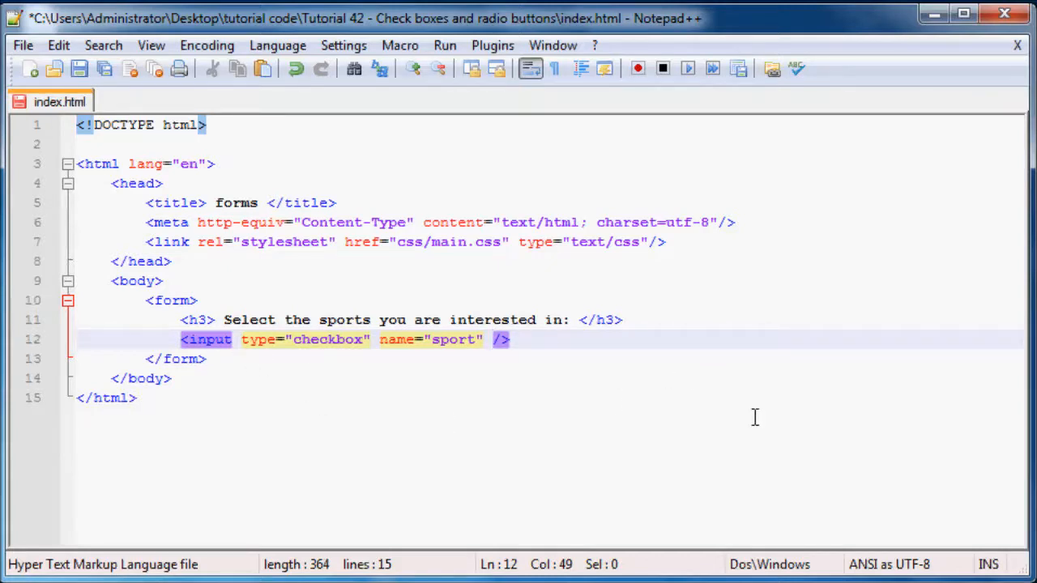
- Give the checkbox value="Football" and begin its label tag
type("value=\"")
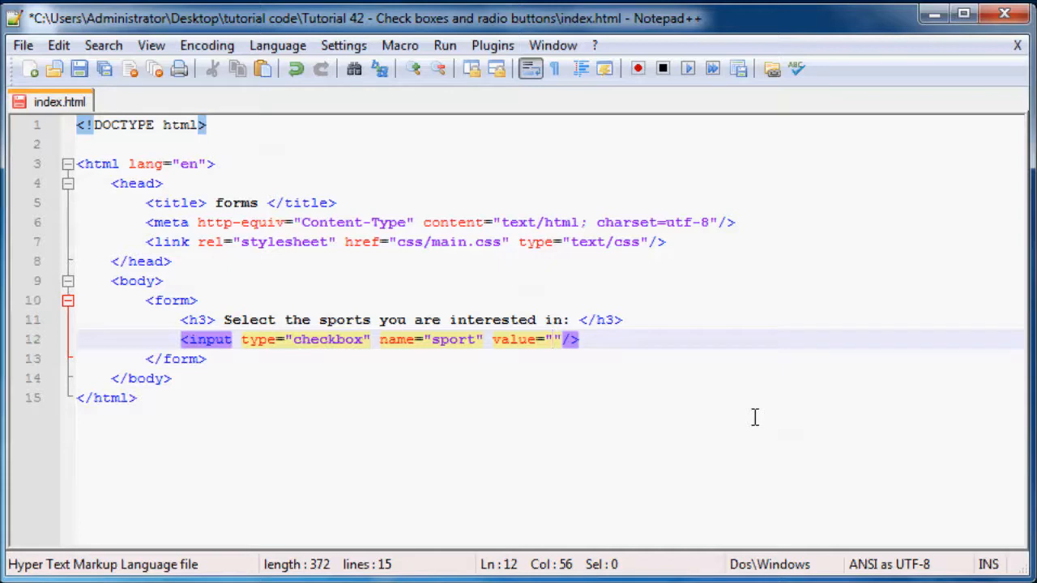
type("Footb")
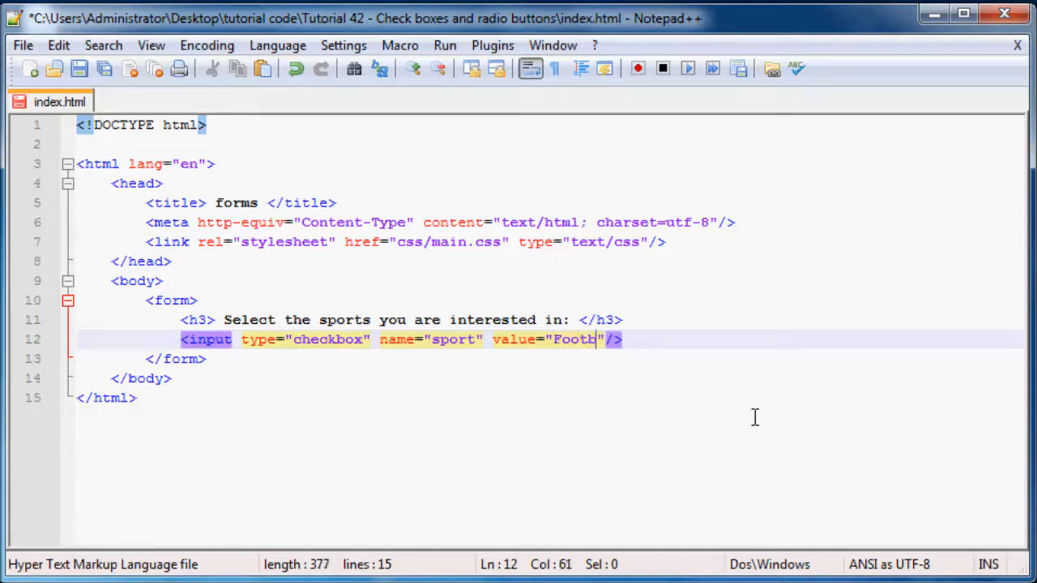
type("all")
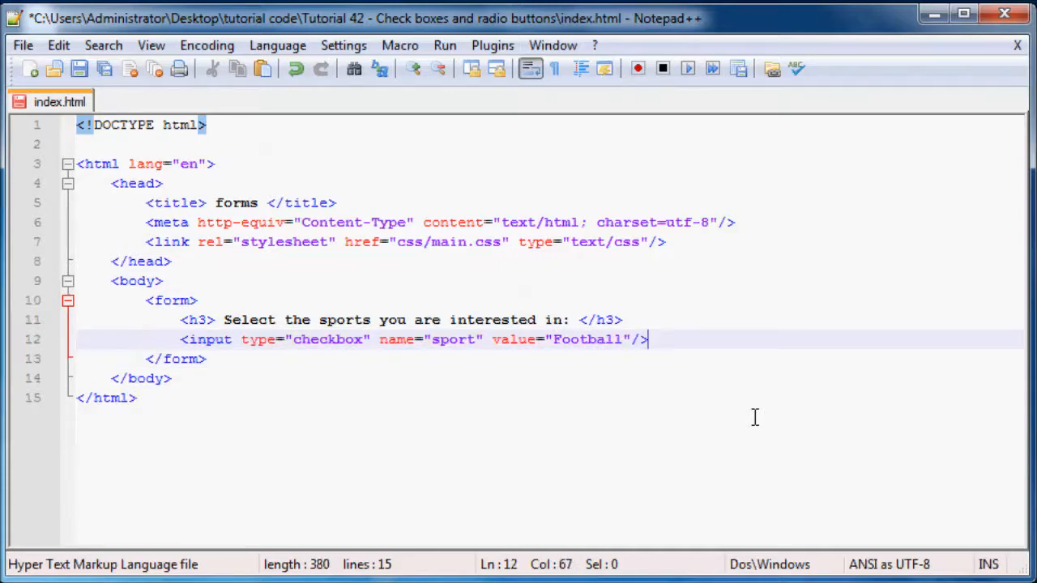
type("<>")
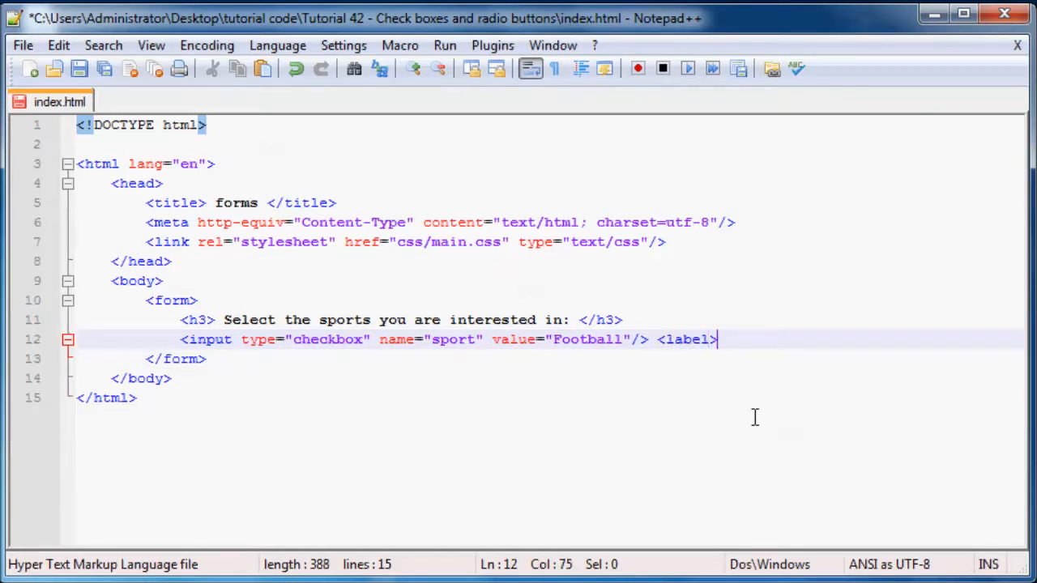
- Complete the label wrapping the text Football and add id="Football" with a matching for attribute
type("<>")
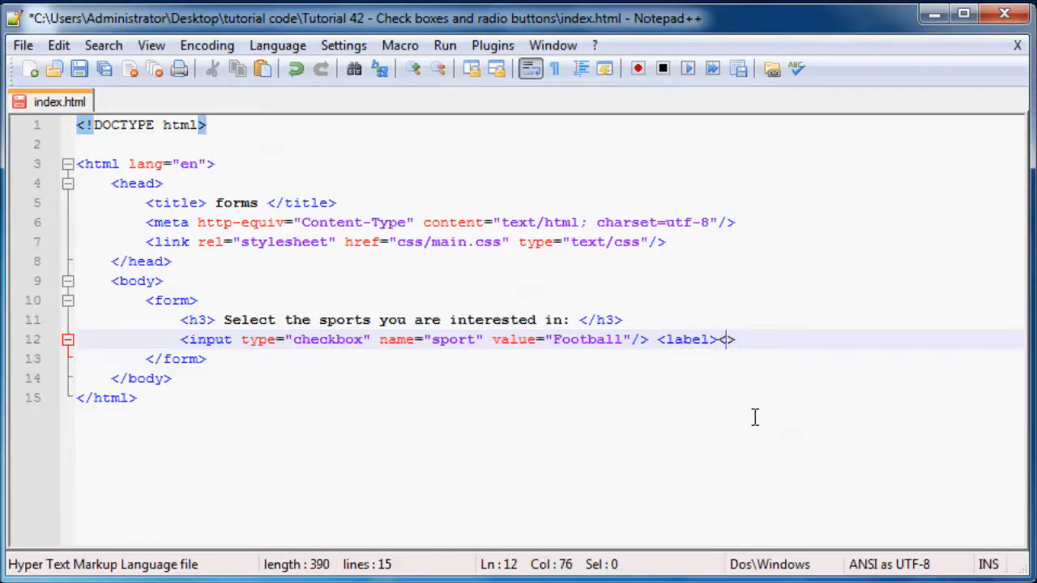
type("</label")
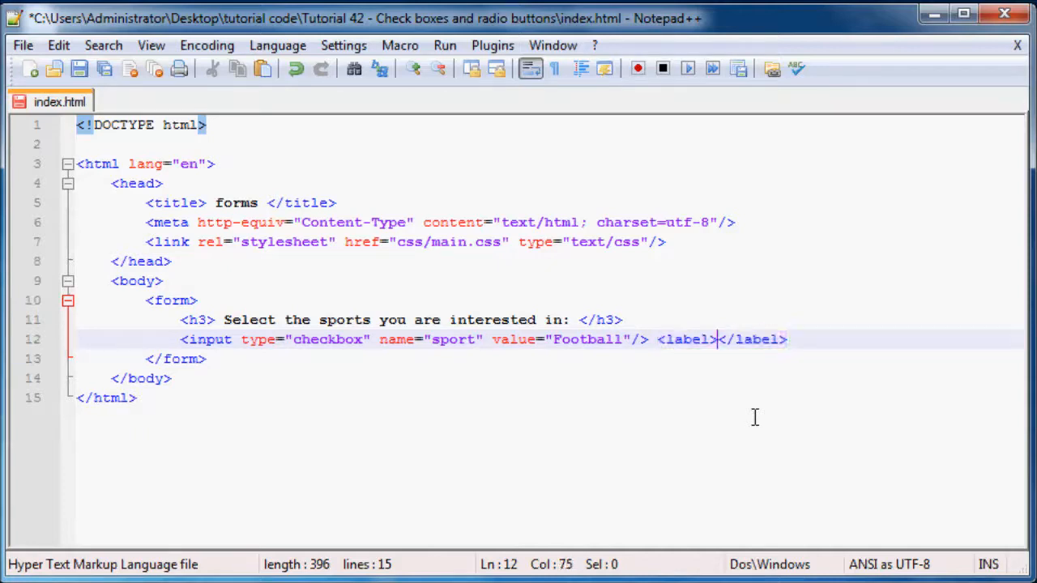
type("Fo")
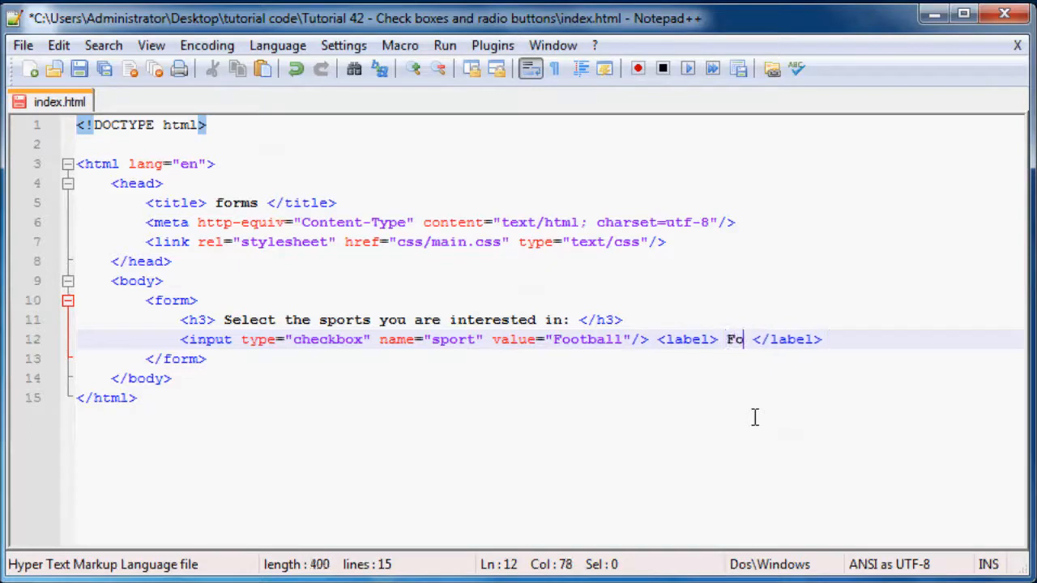
type("otball")
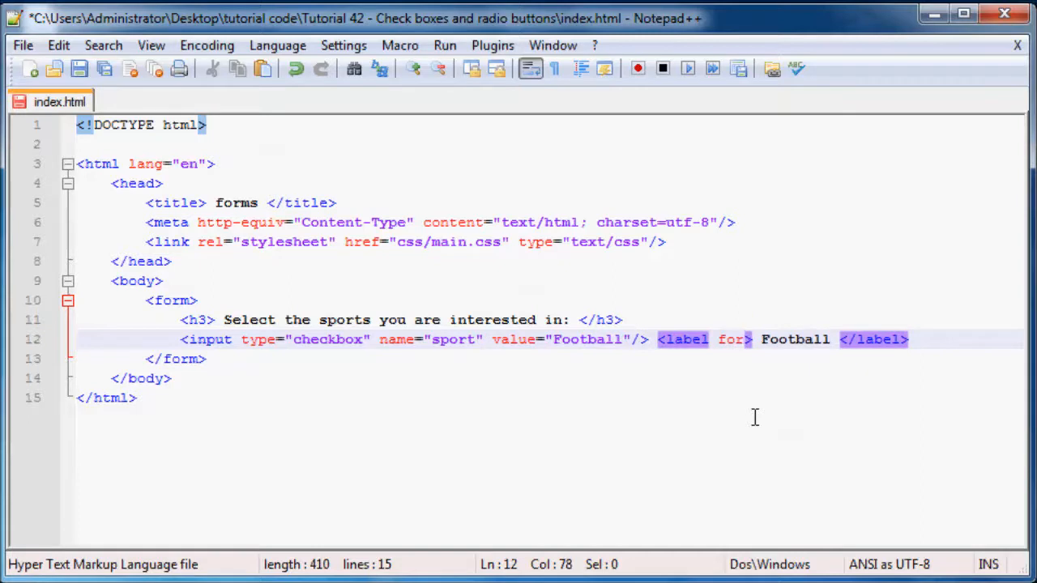
type("=\"Football")
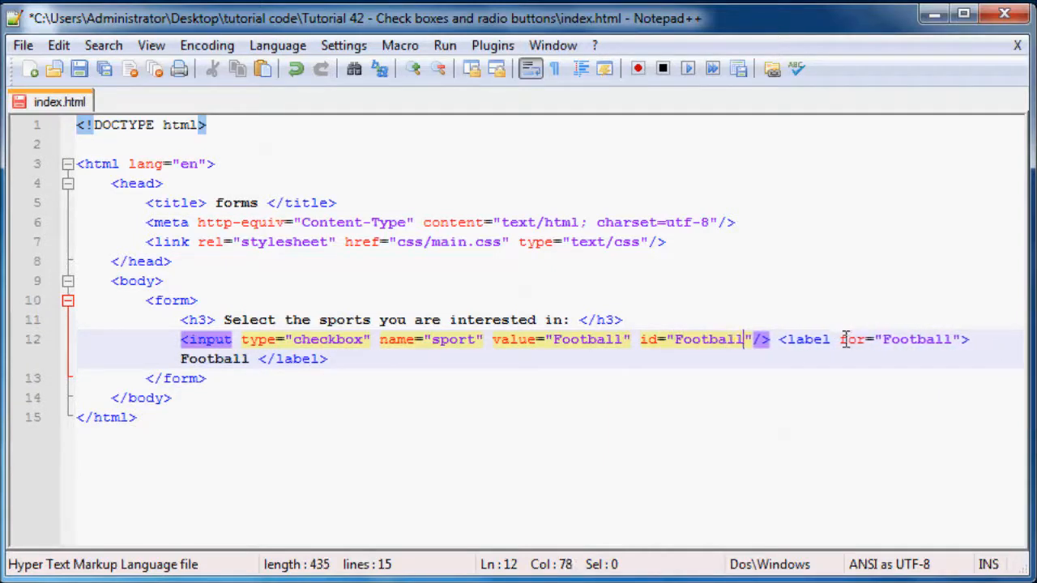
mouse_move(512, 390)
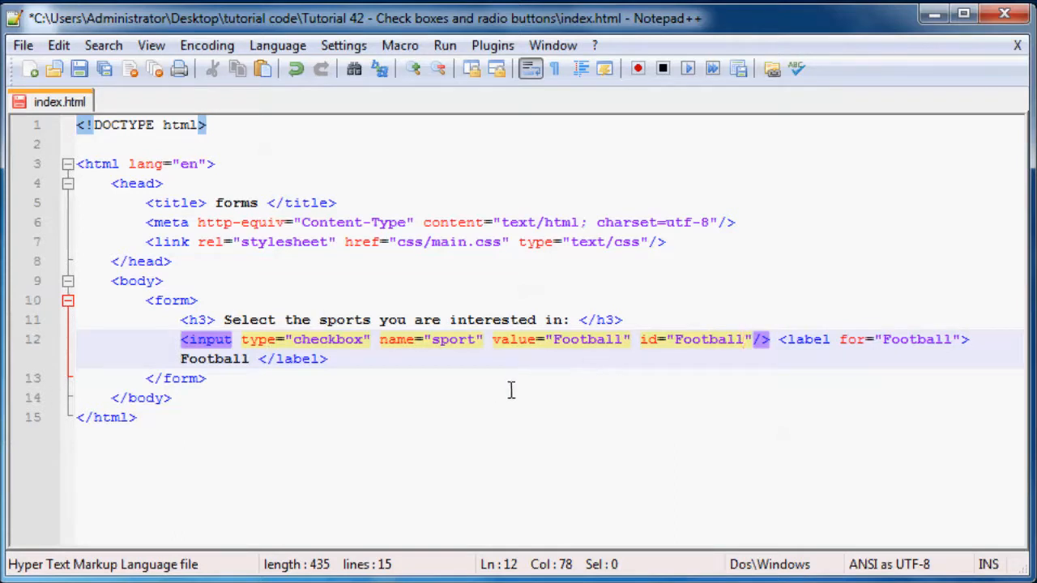
mouse_move(366, 368)
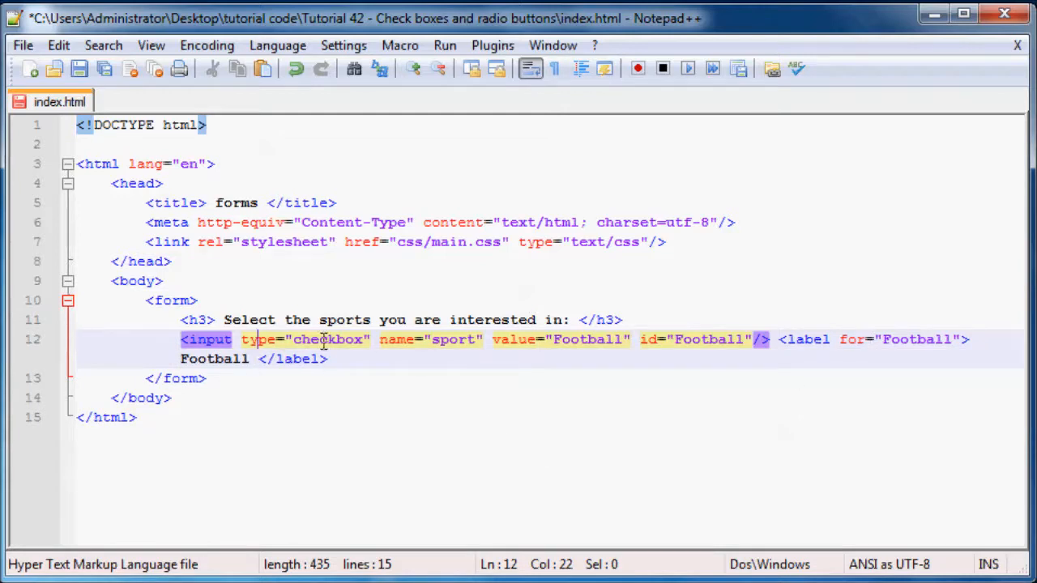
mouse_move(389, 473)
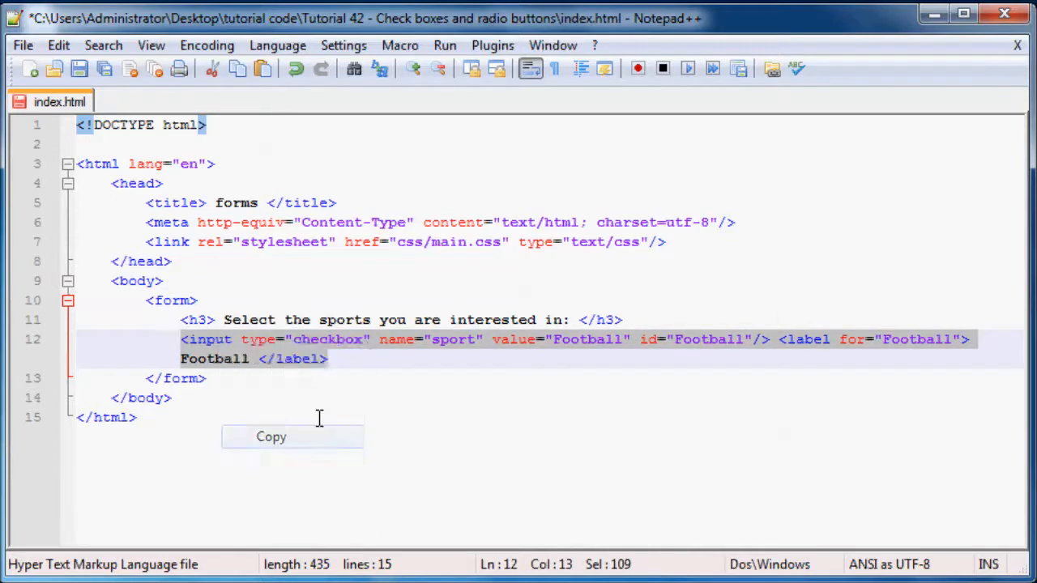
- Paste a copy of the Football checkbox and change its value, id, for and label text to Rugby
key("Enter")
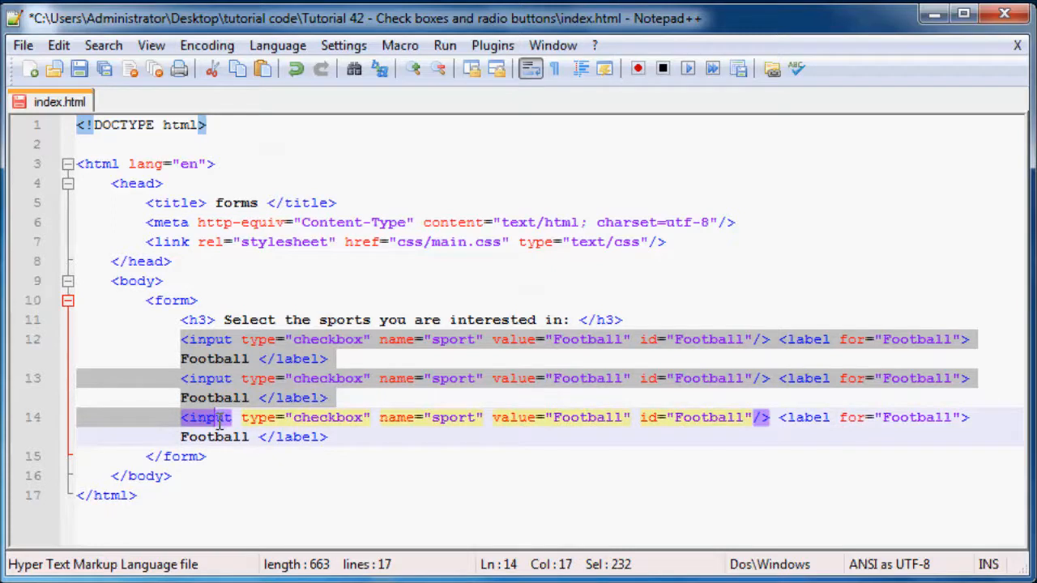
mouse_move(460, 413)
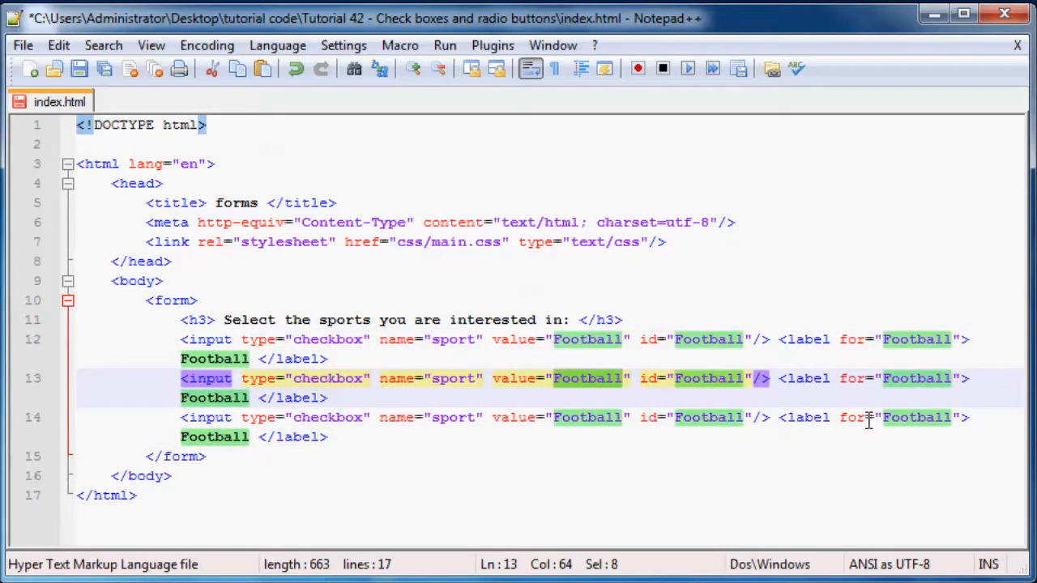
type("Rug")
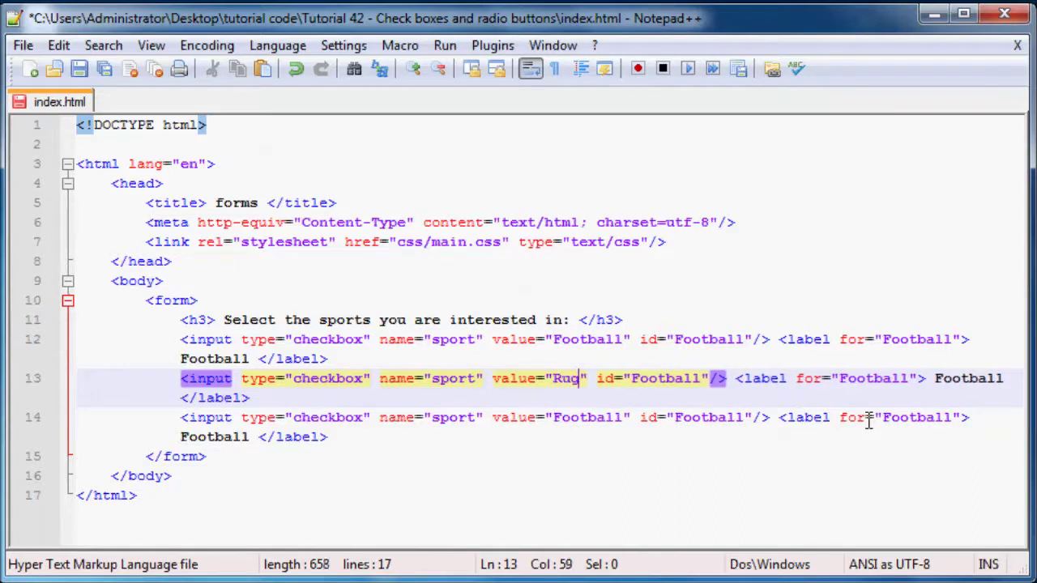
type("by")
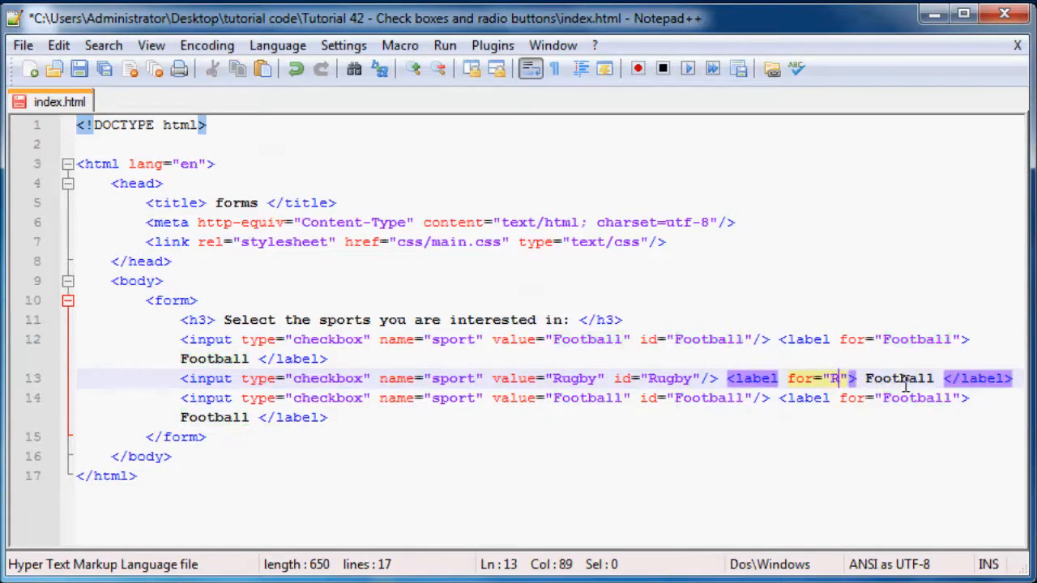
type("ugby")
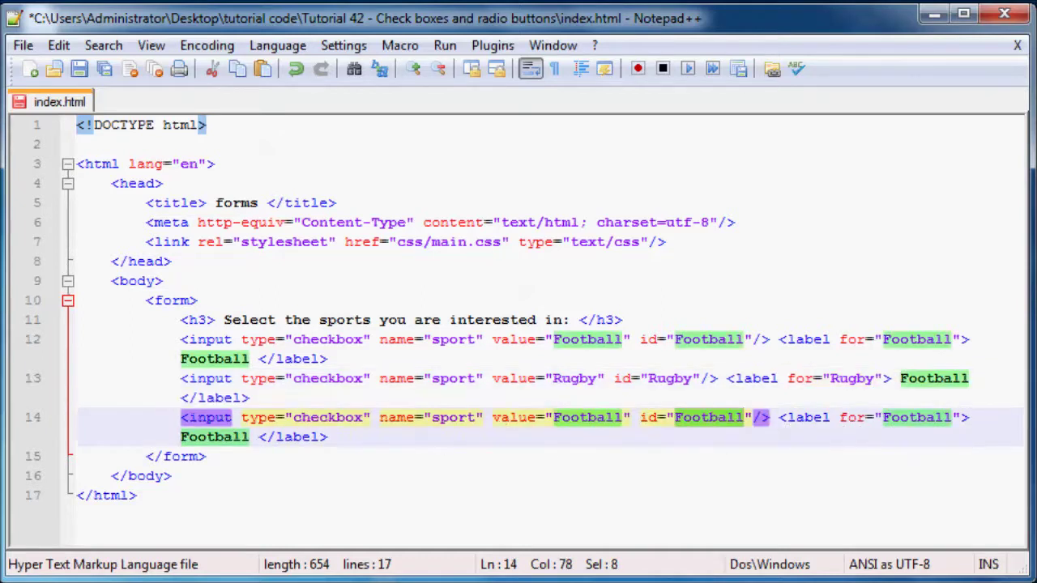
- Turn the second copy into a Baseball checkbox with id, label target and text Baseball
type("Bas")
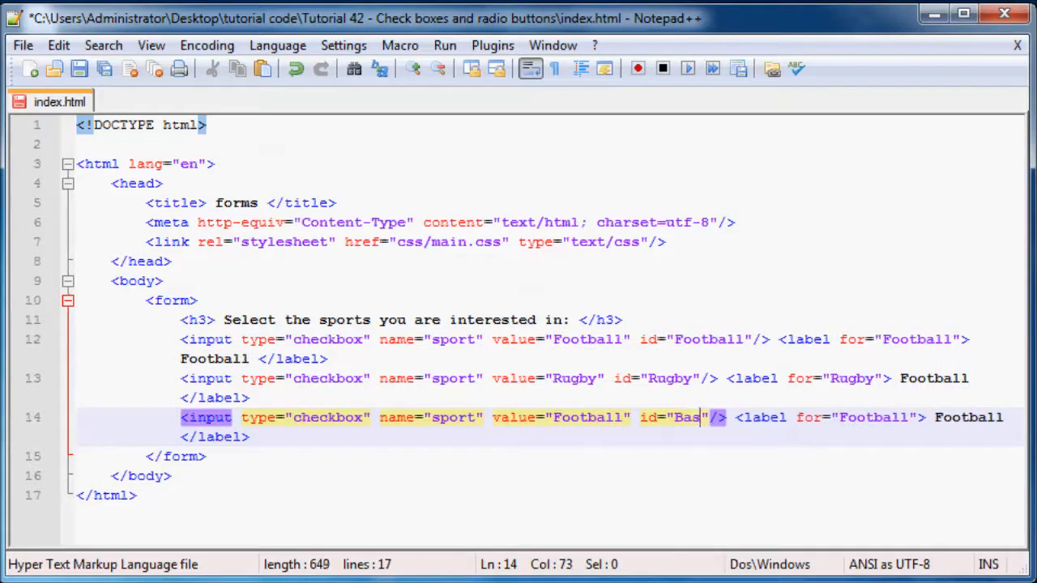
type("eball")
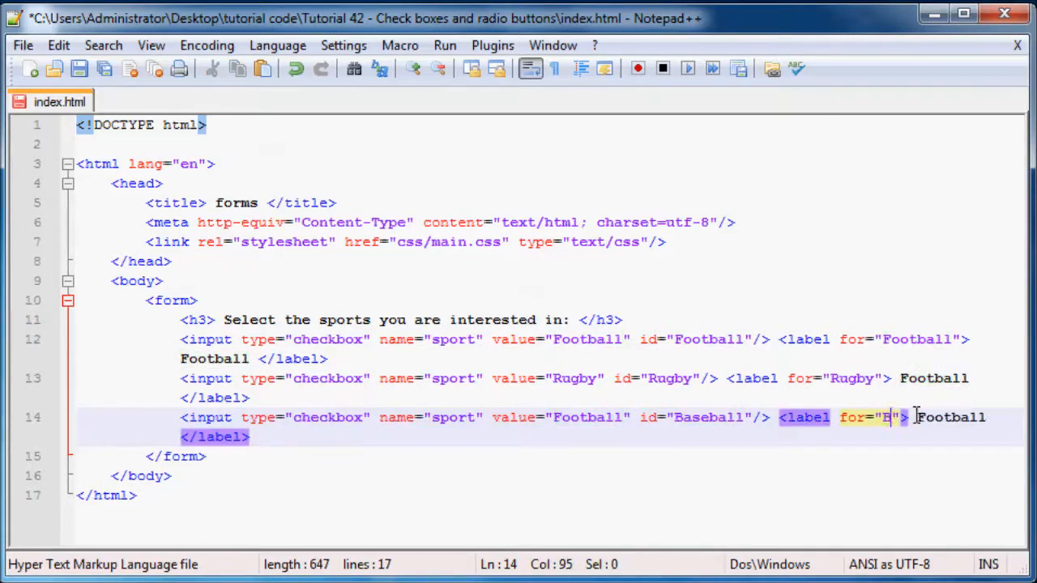
type("aseball")
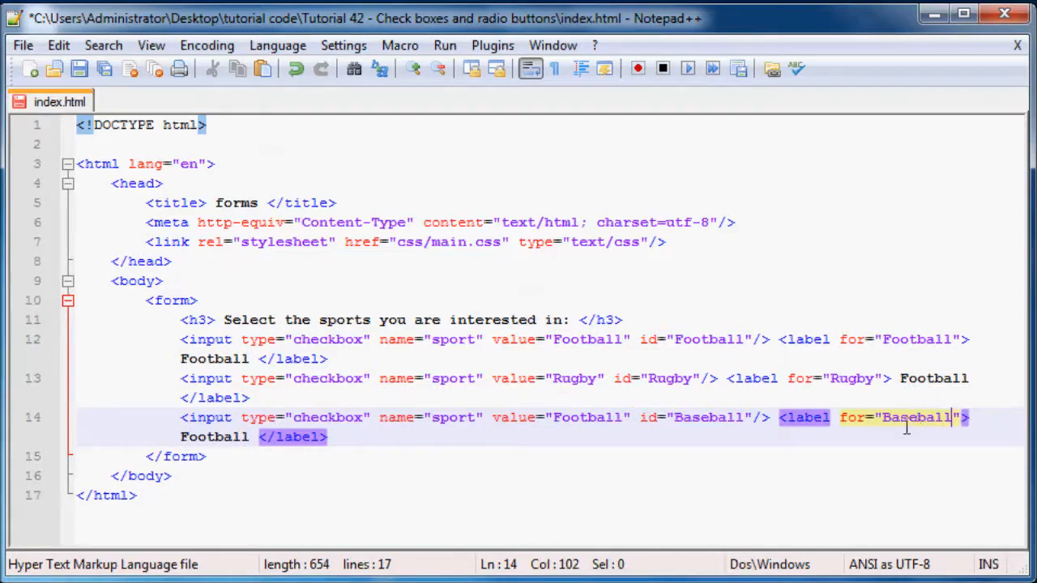
mouse_move(246, 463)
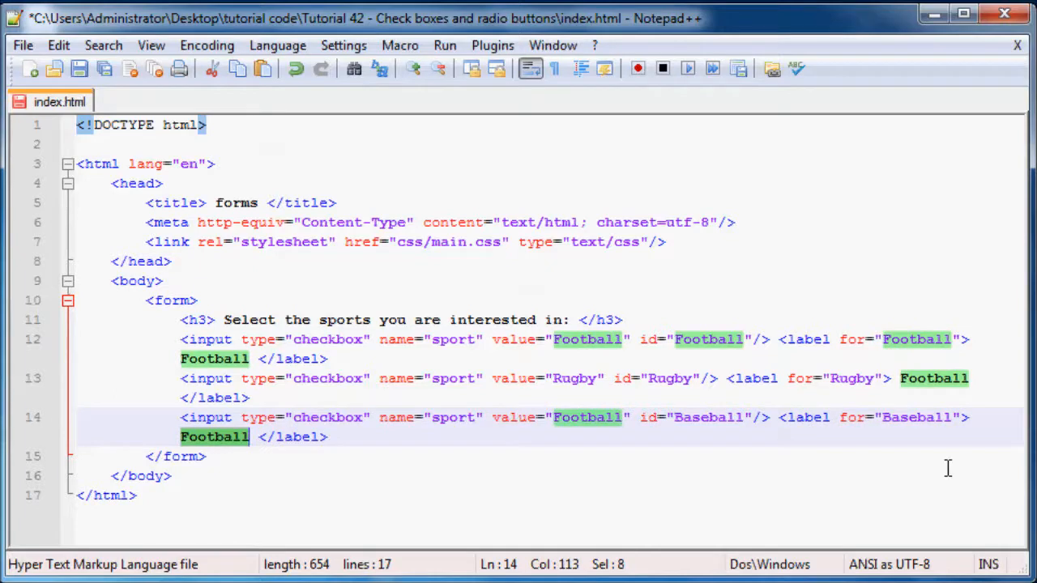
type("Bal")
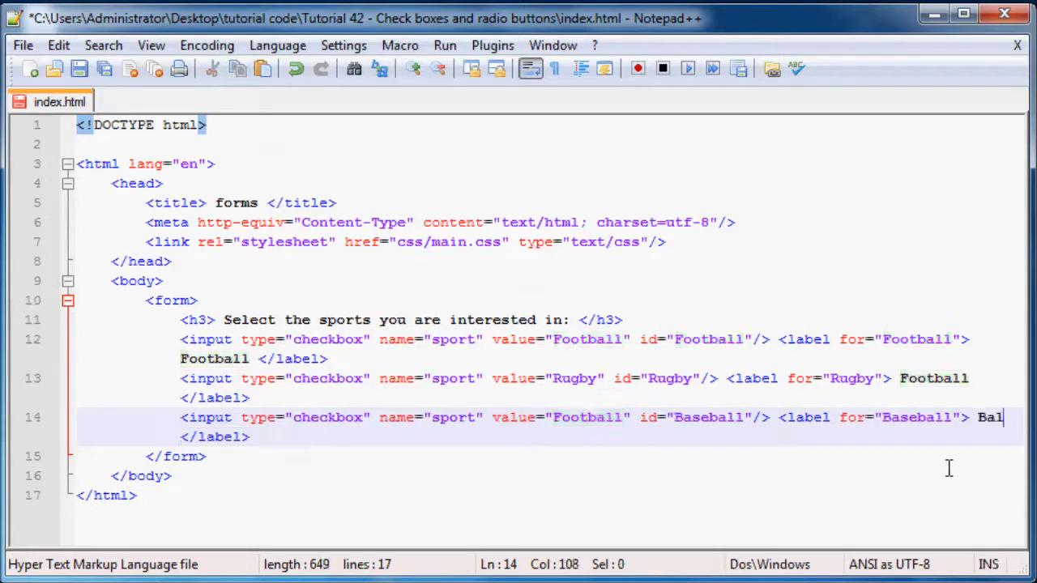
type("seball")
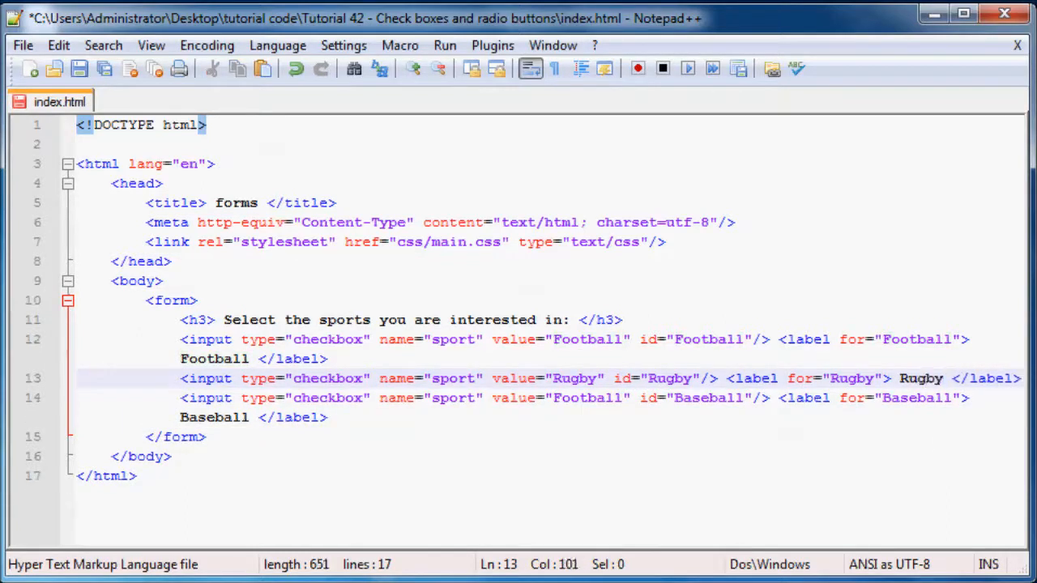
- Split the checkboxes and labels onto separate lines with a blank line before Baseball
left_click(181, 398)
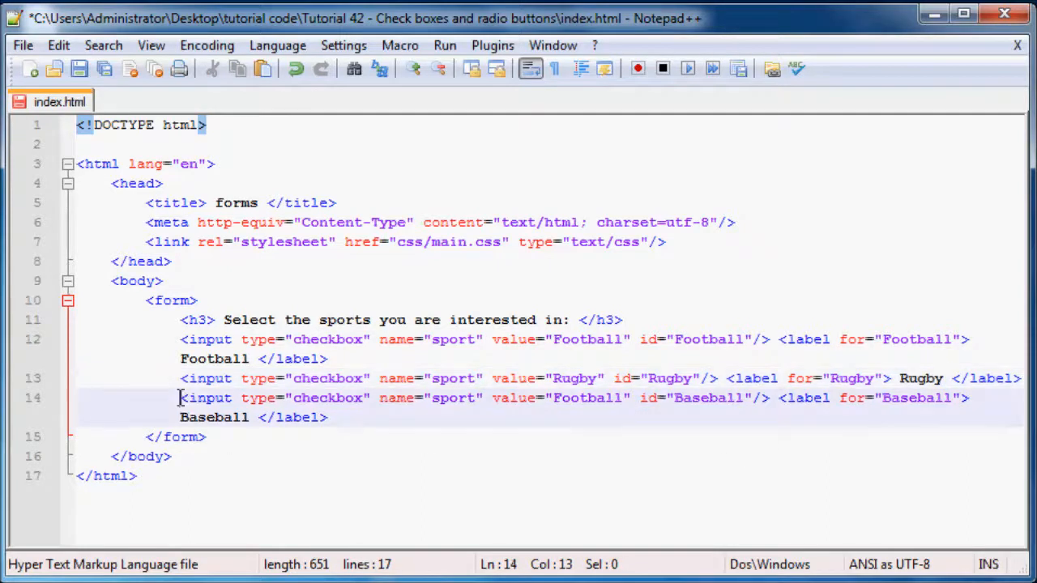
key("Enter")
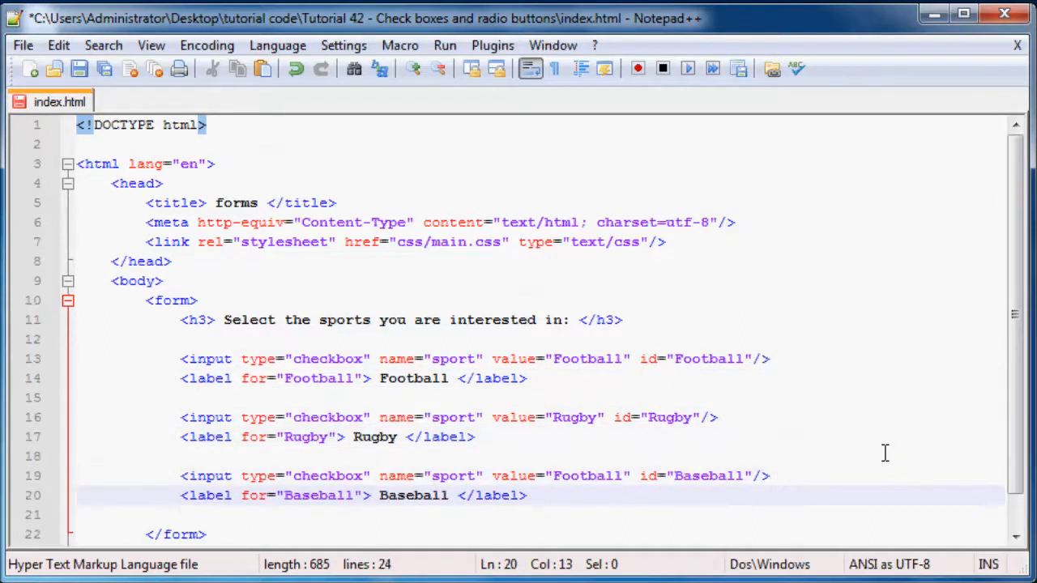
scroll("down", 3)
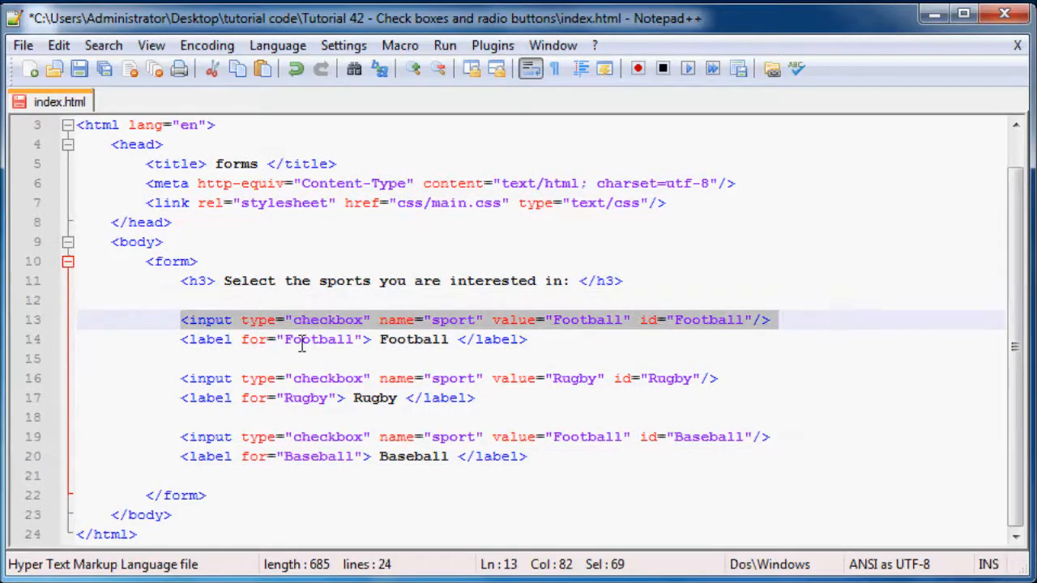
left_click(191, 340)
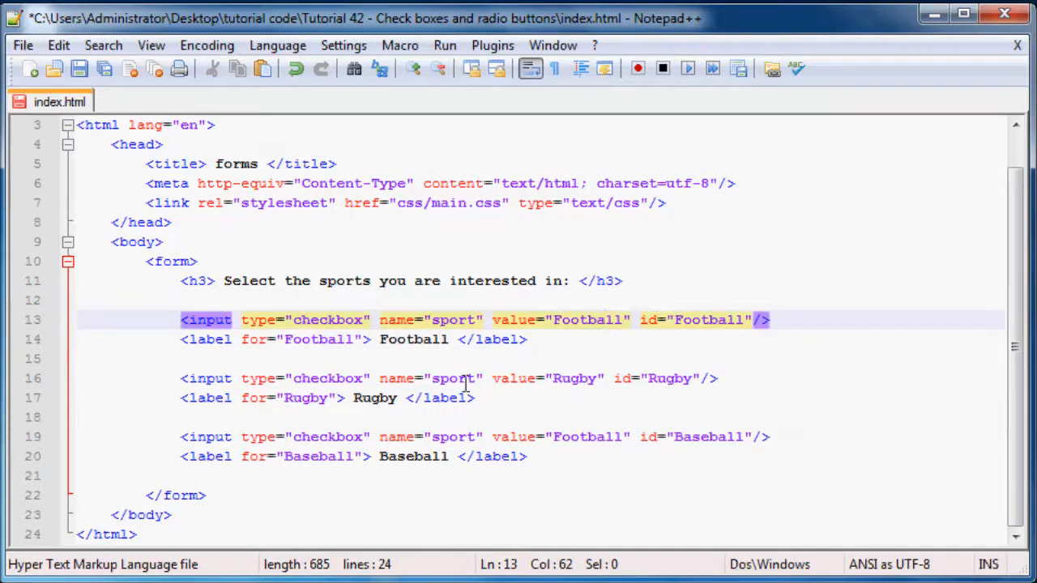
- Change the third checkbox's value from Football to Baseball
left_click(321, 398)
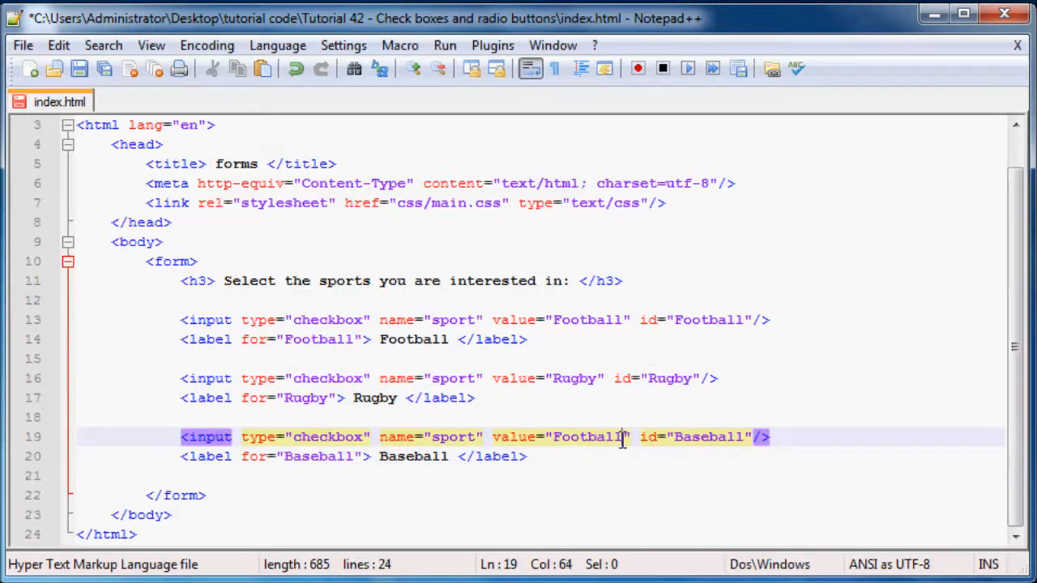
double_click(588, 438)
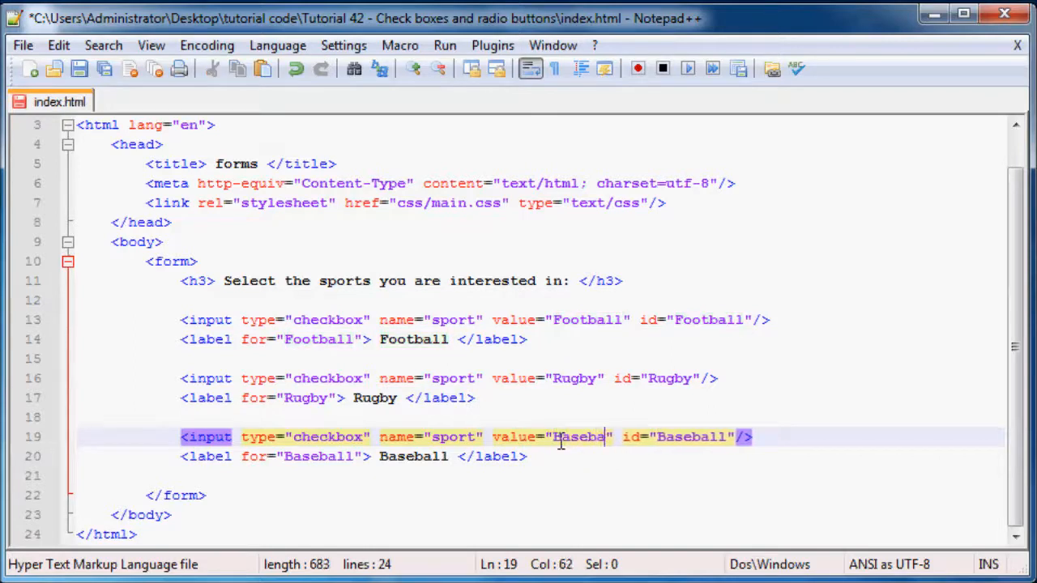
type("ll")
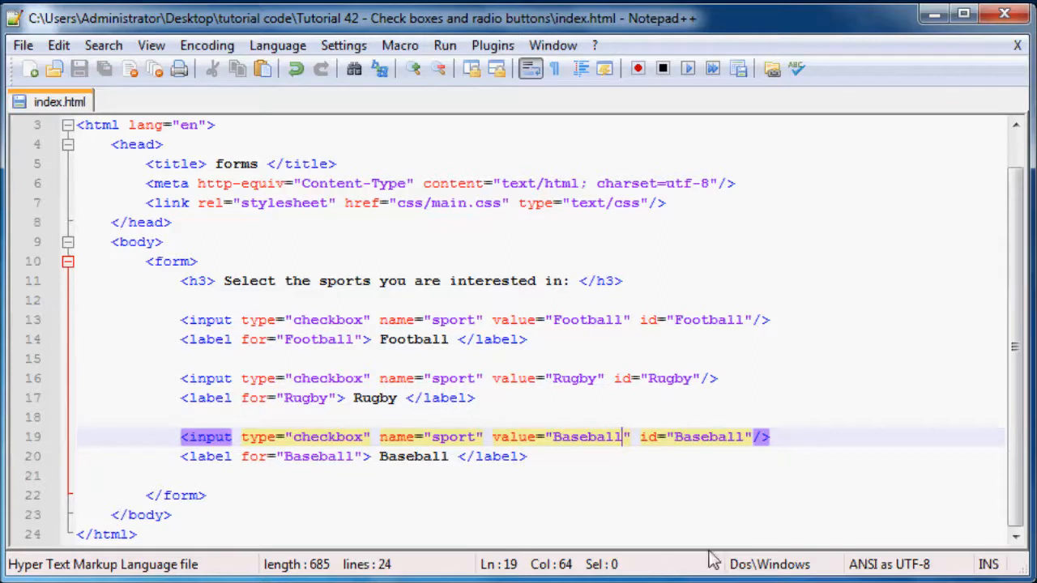
mouse_move(470, 68)
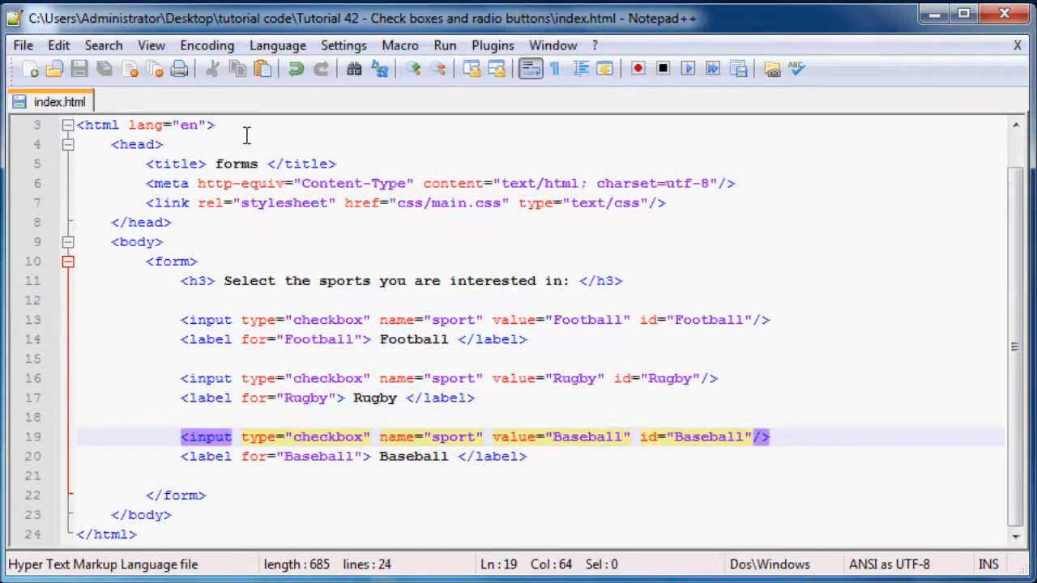
left_click(493, 45)
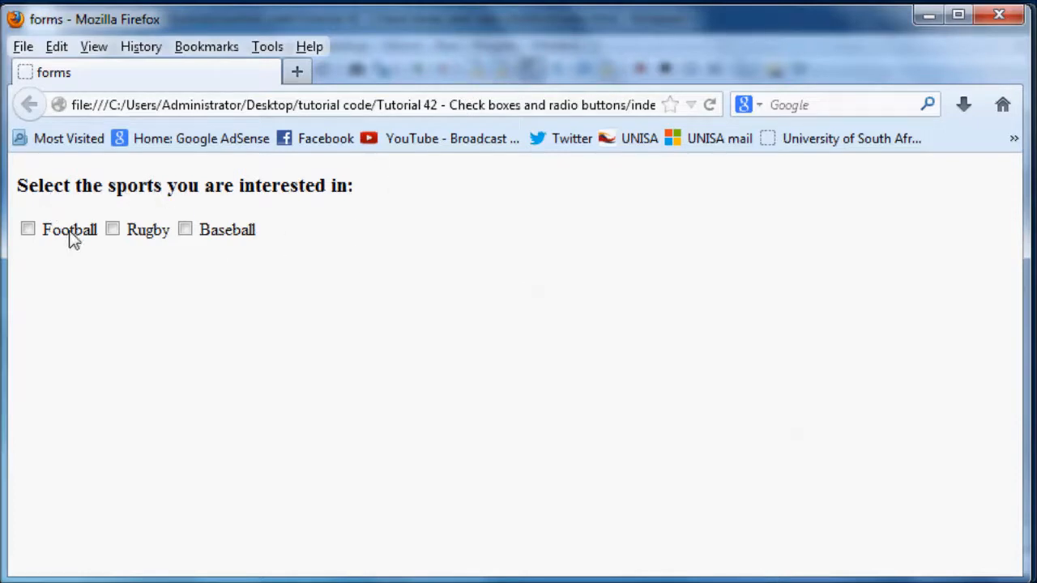
mouse_move(316, 207)
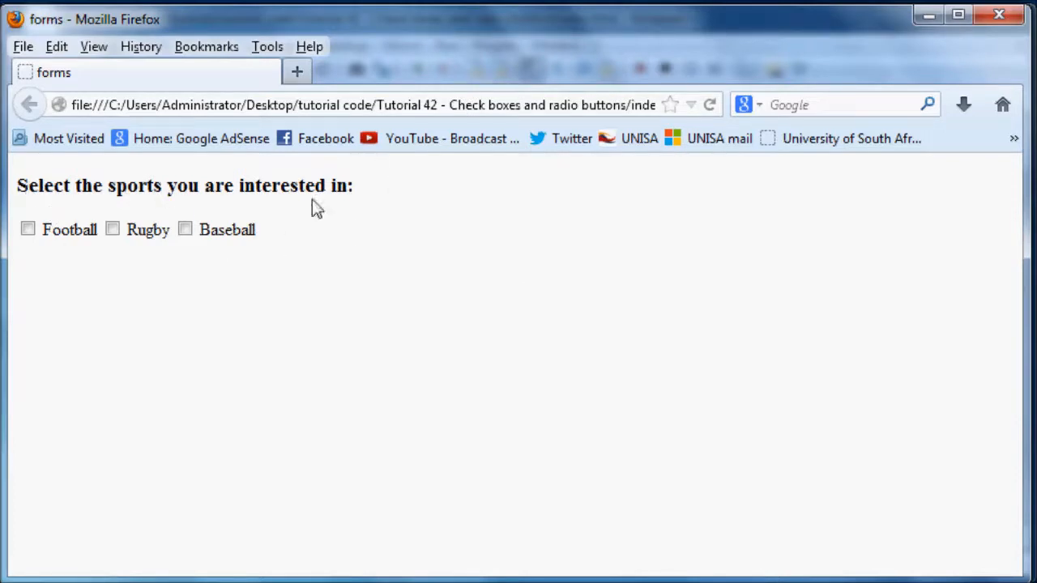
mouse_move(58, 265)
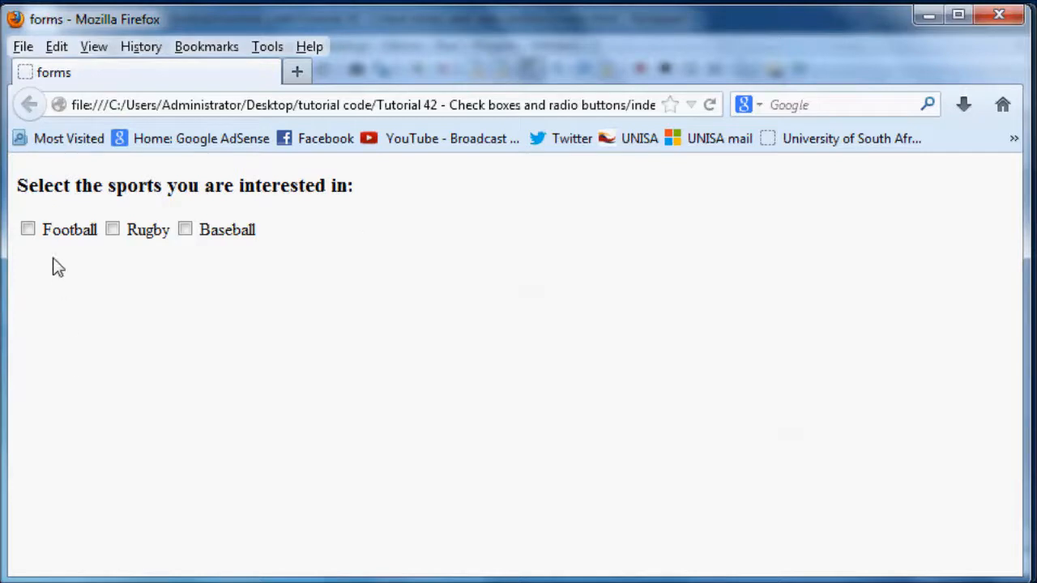
- Toggle the Football, Rugby and Baseball checkboxes in the Firefox preview to test them
left_click(29, 230)
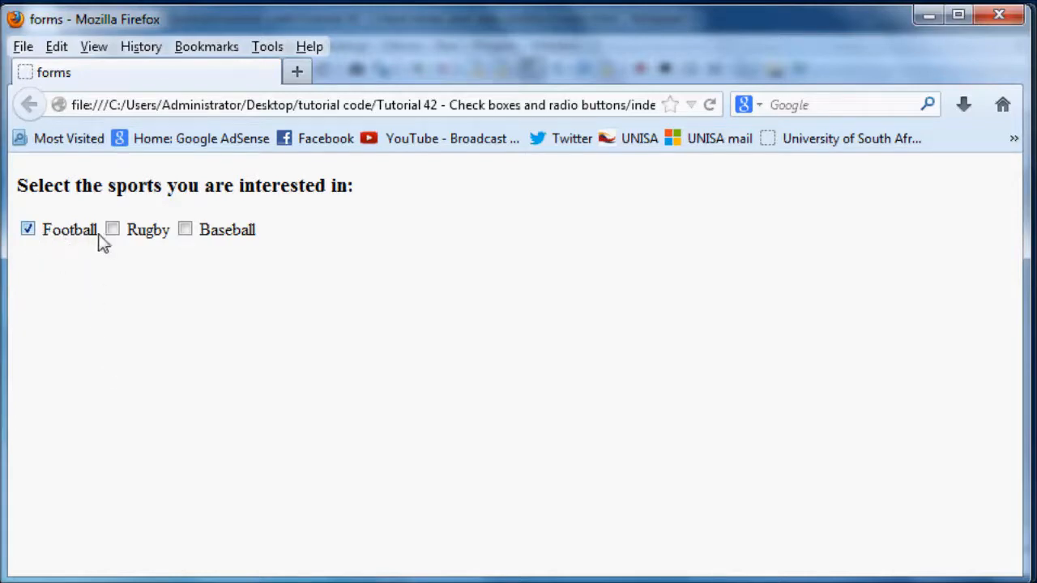
left_click(28, 229)
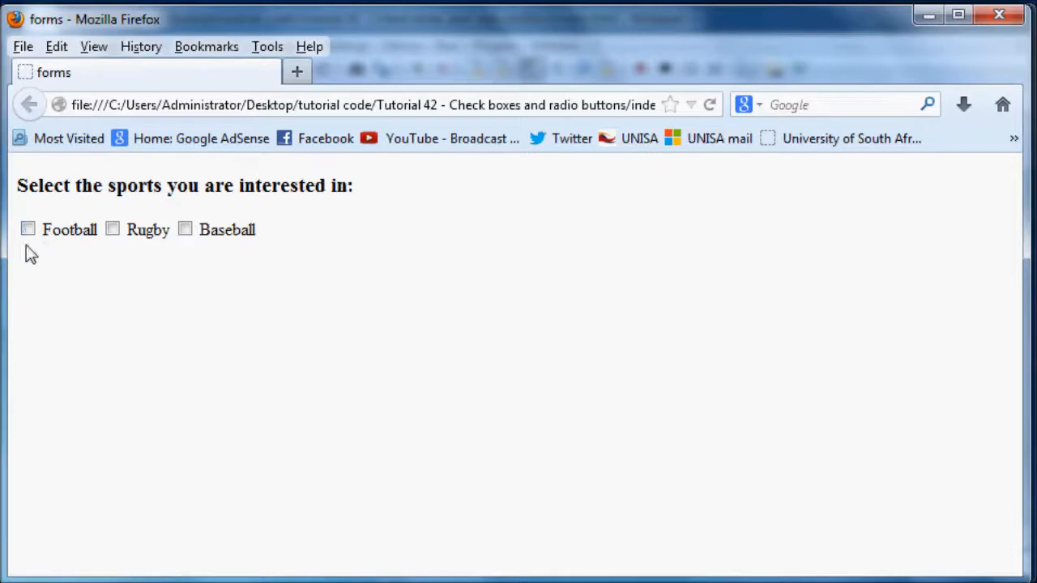
mouse_move(86, 308)
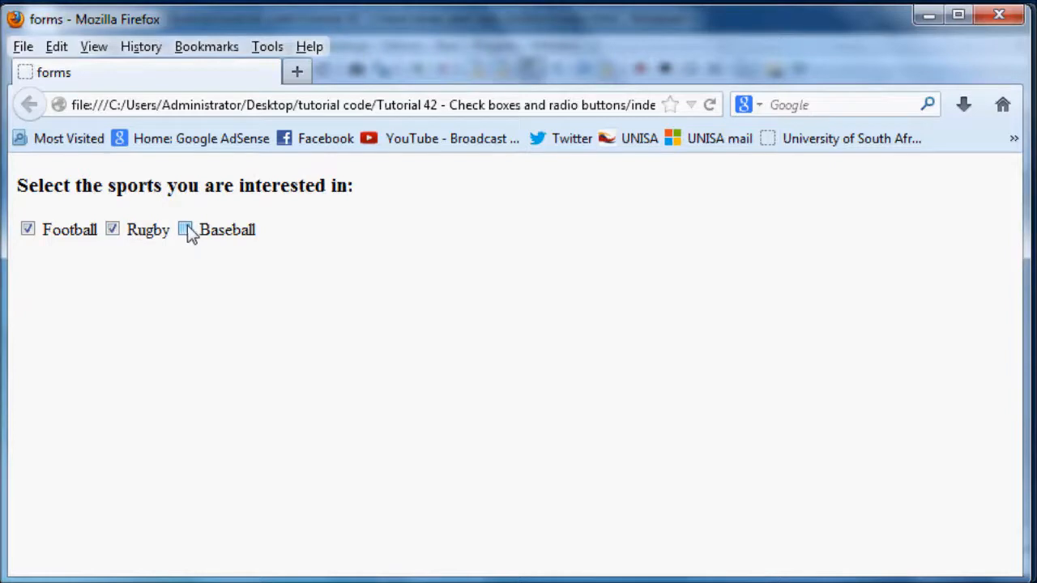
left_click(185, 228)
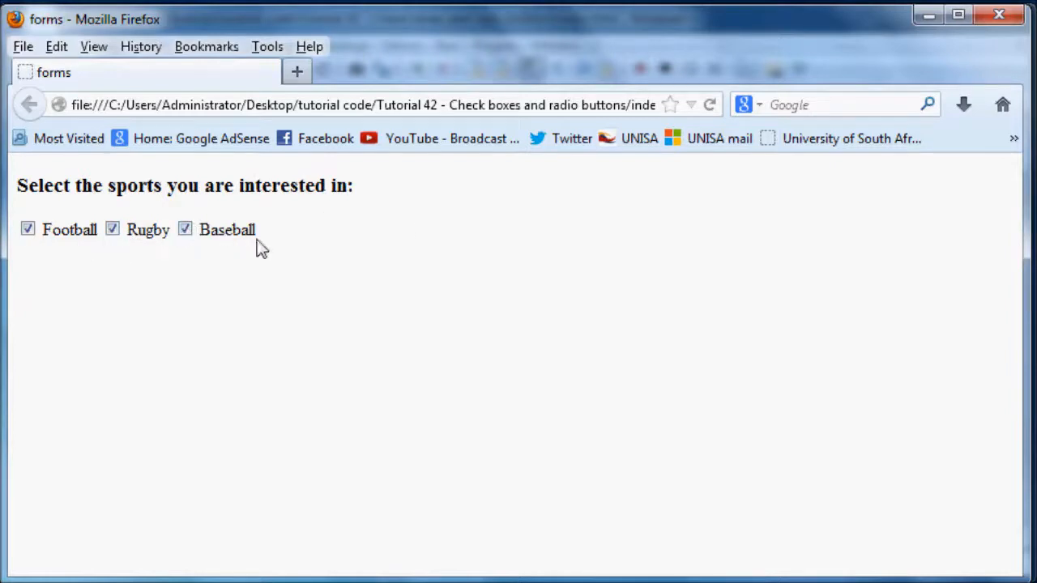
left_click_drag(49, 230, 253, 230)
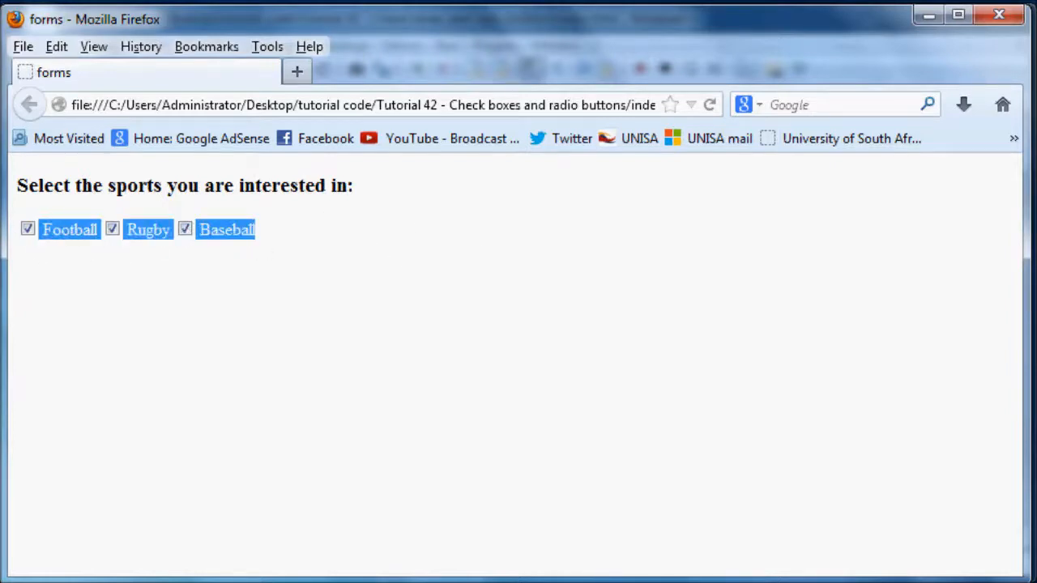
left_click(111, 228)
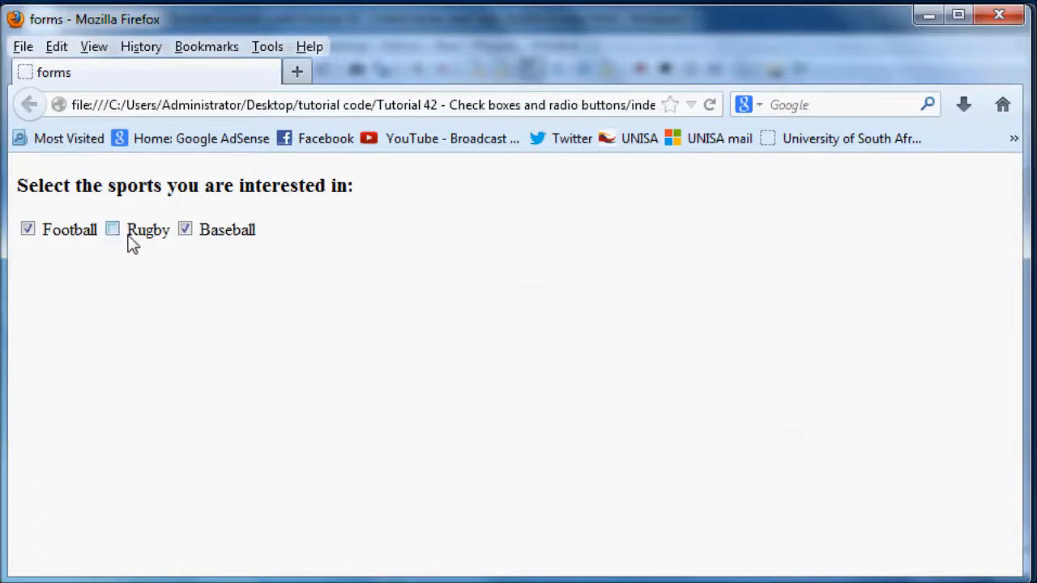
mouse_move(318, 247)
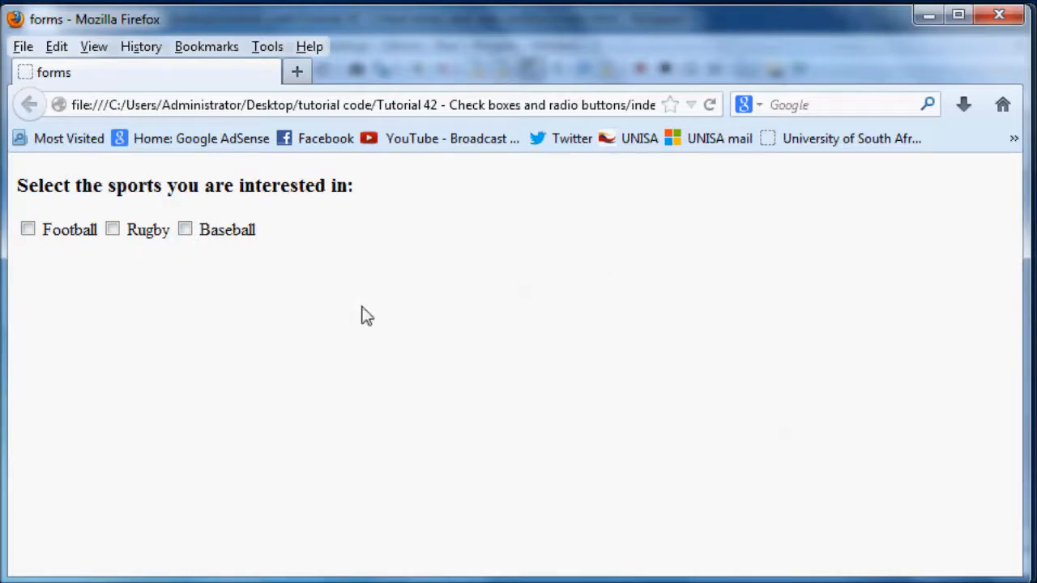
mouse_move(137, 287)
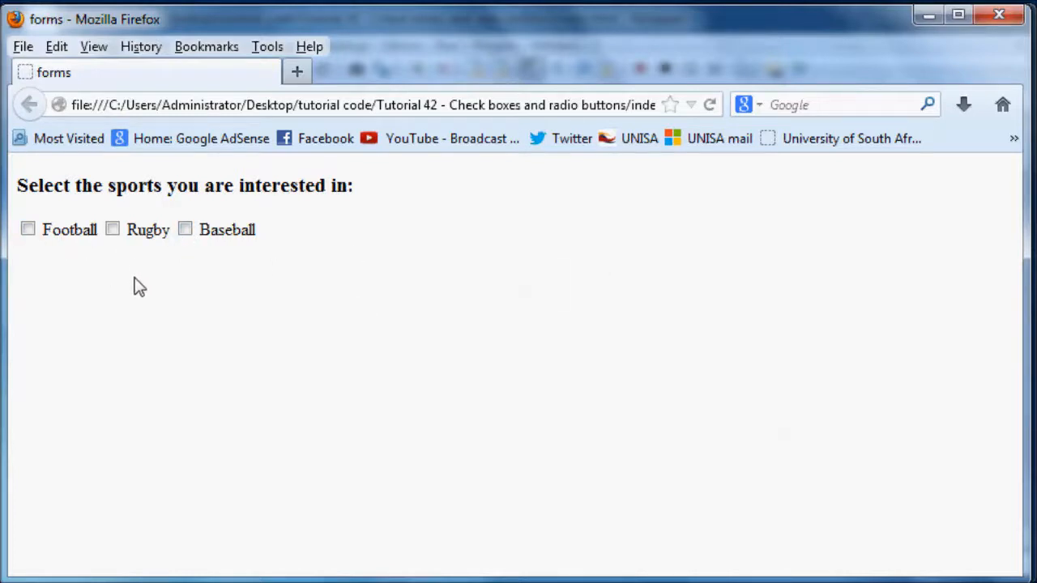
mouse_move(95, 388)
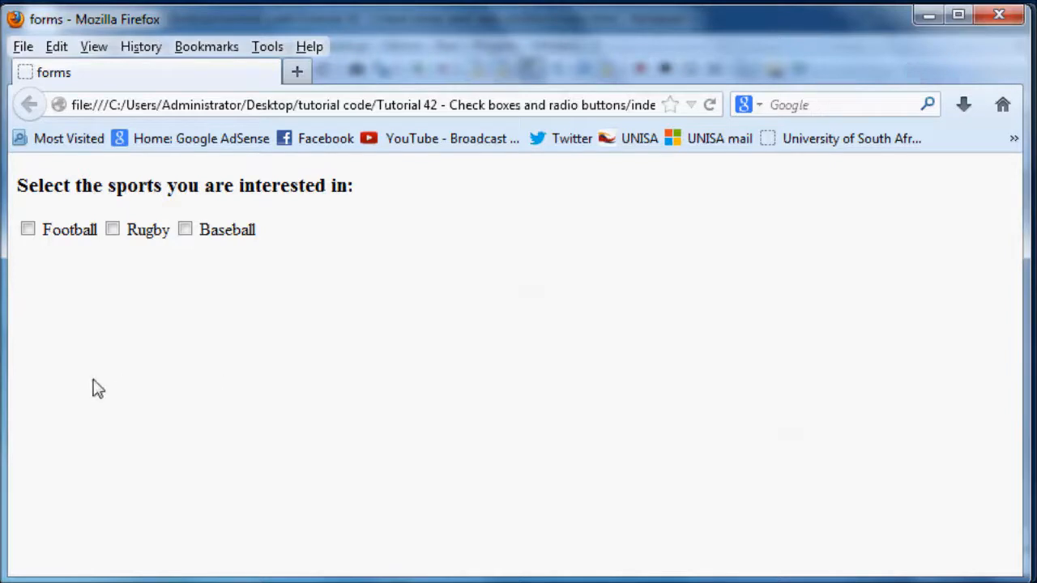
mouse_move(179, 448)
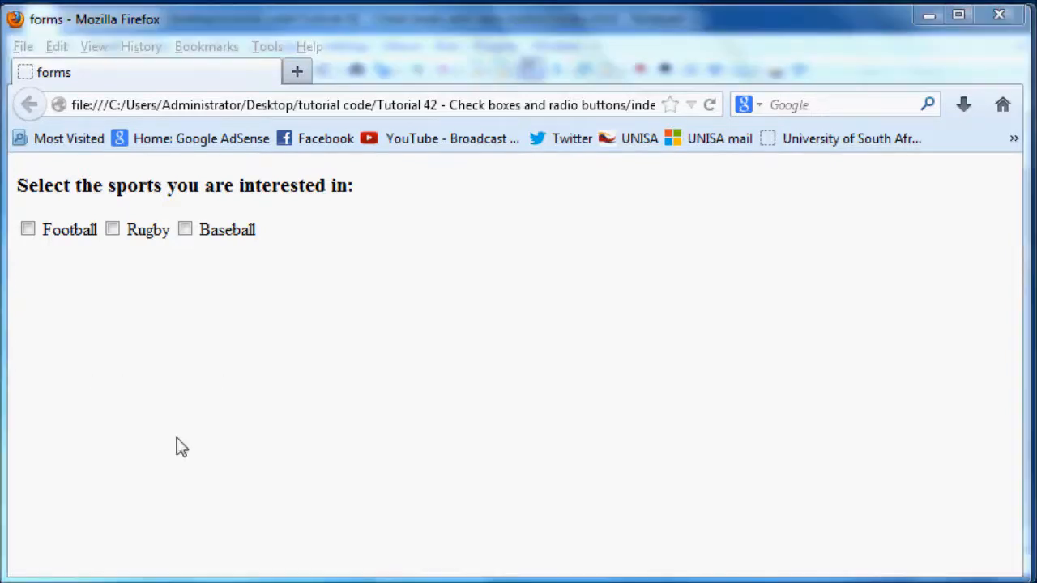
mouse_move(247, 281)
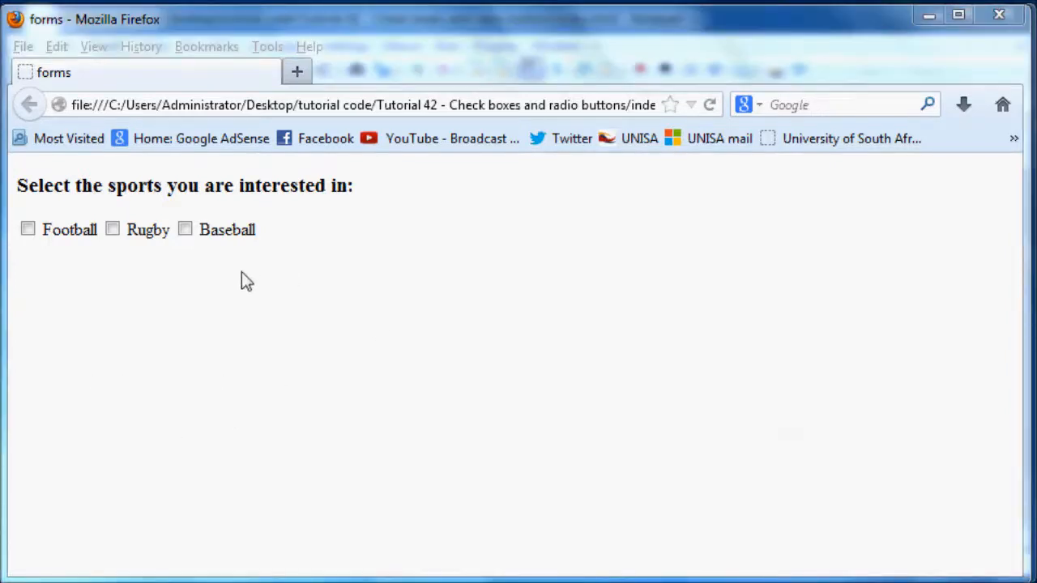
mouse_move(41, 230)
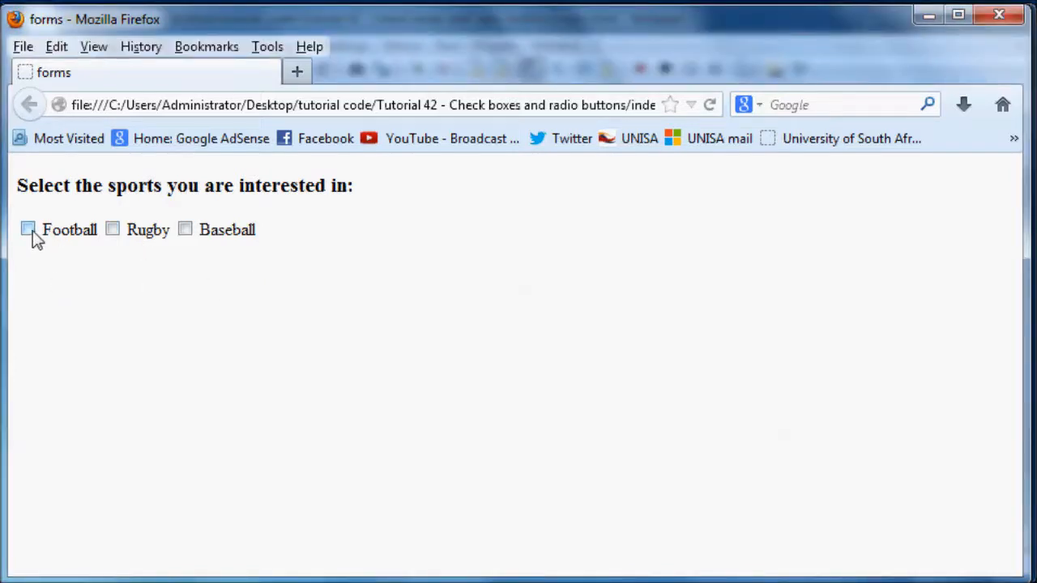
mouse_move(75, 234)
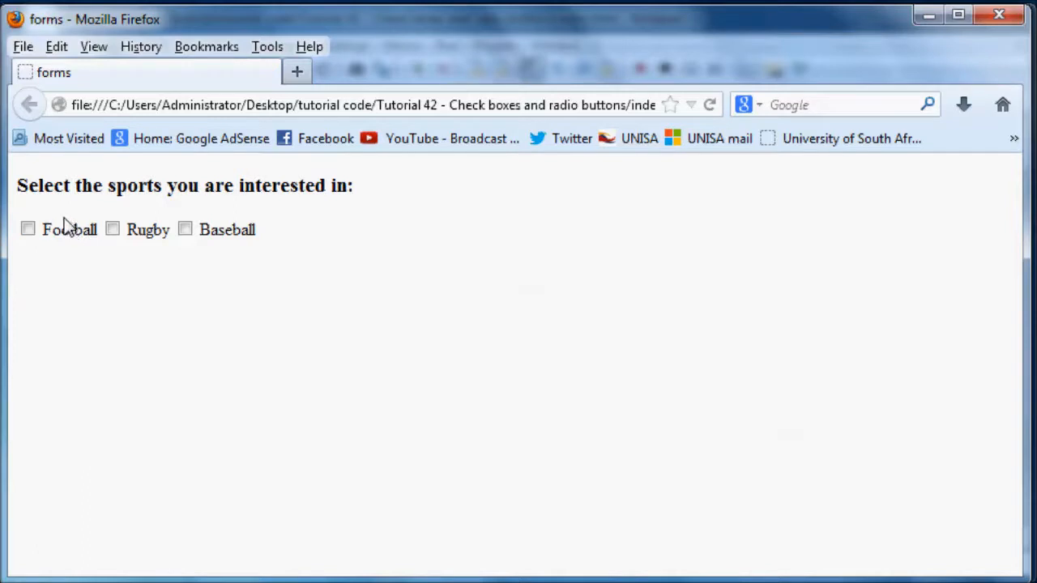
mouse_move(68, 219)
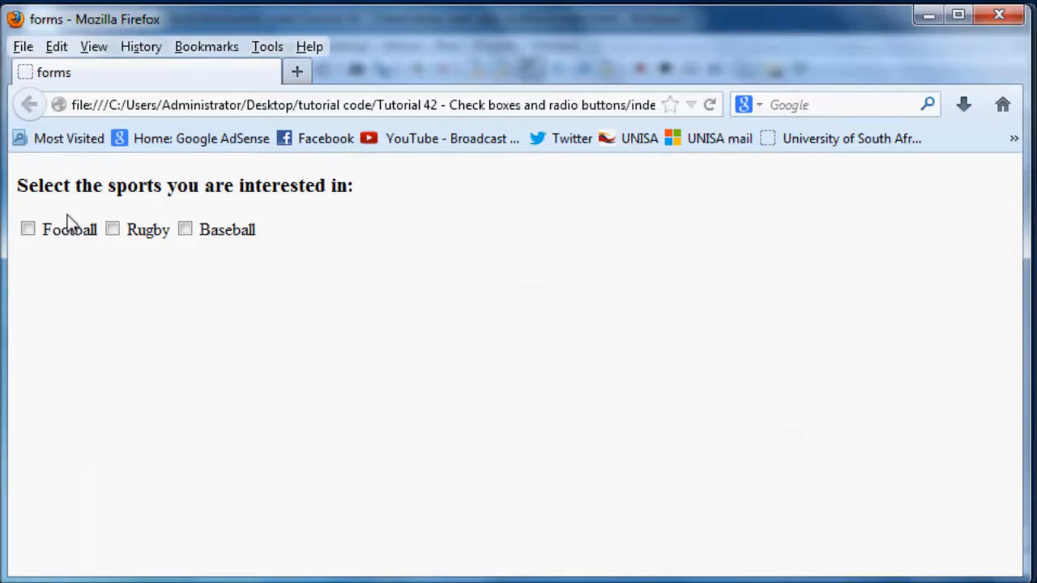
mouse_move(88, 292)
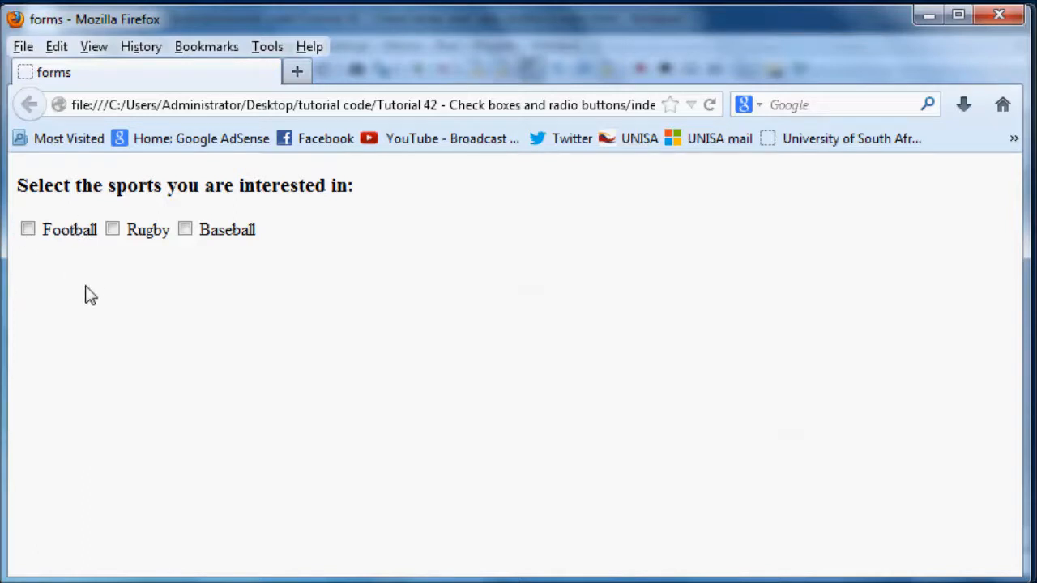
mouse_move(347, 330)
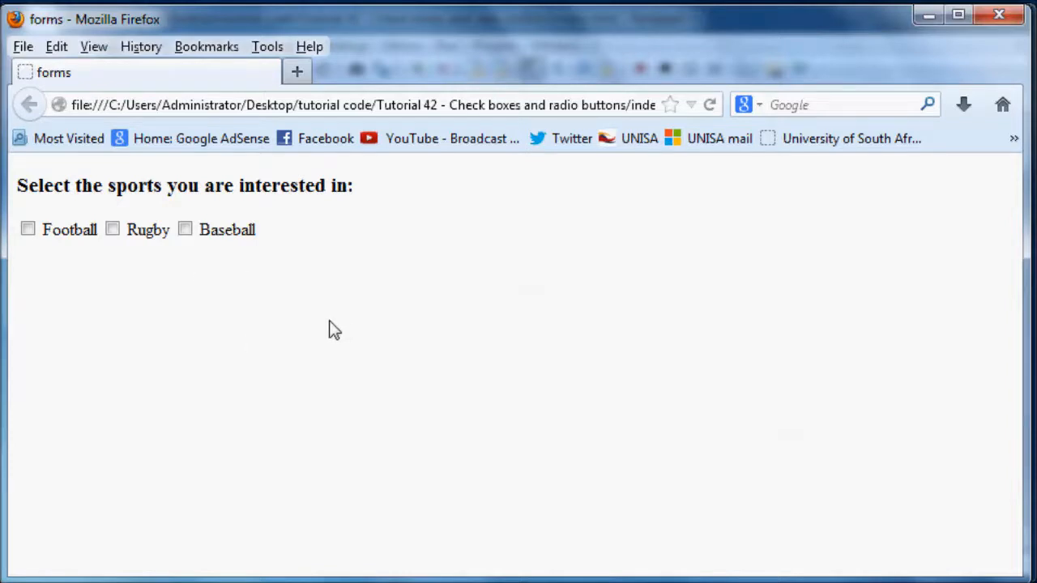
mouse_move(321, 331)
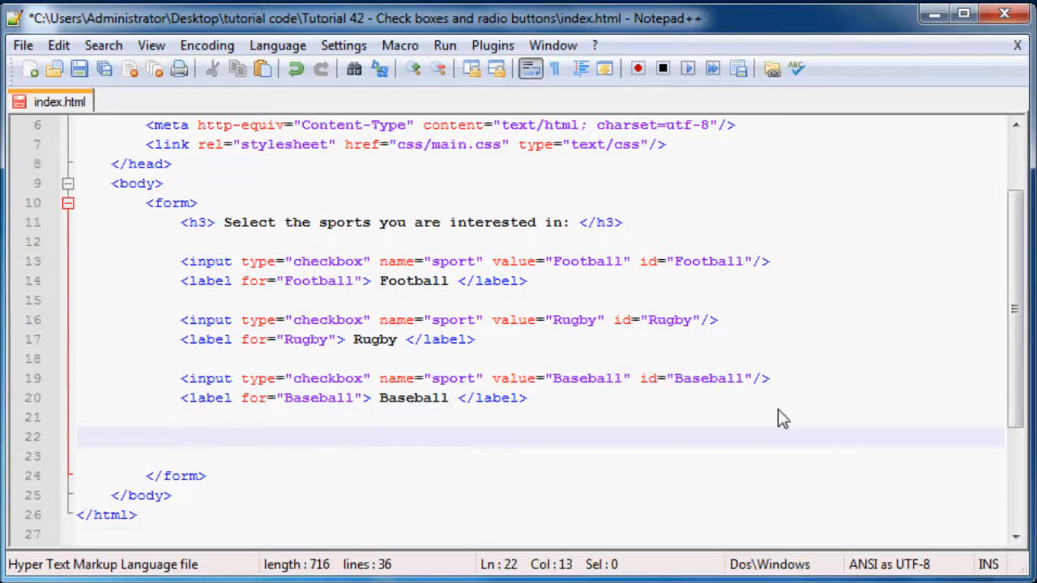
- Add an h3 heading "Would you like to be on our mailing list?" below the Baseball checkbox
type("<h>")
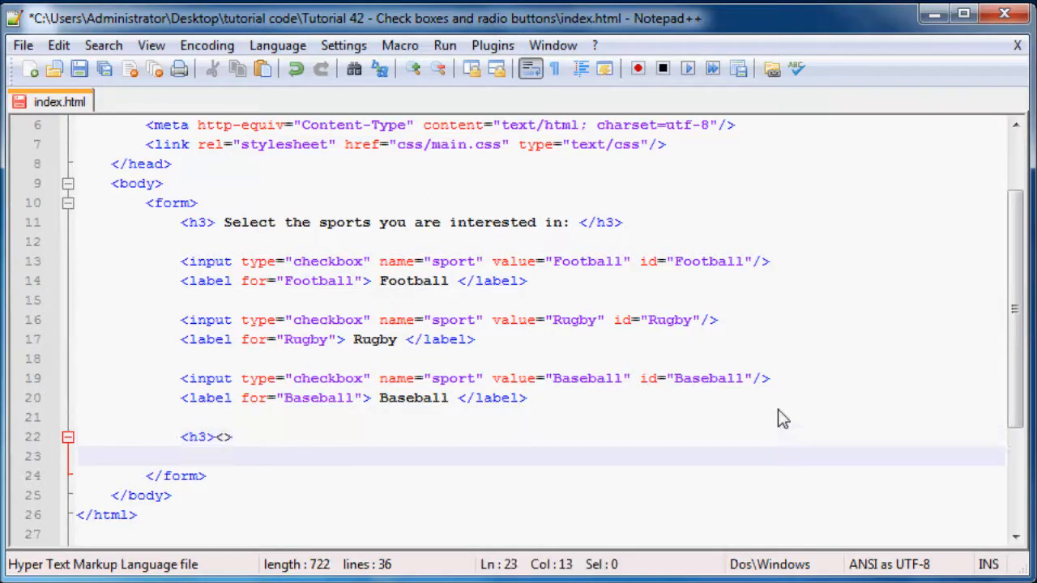
type("/")
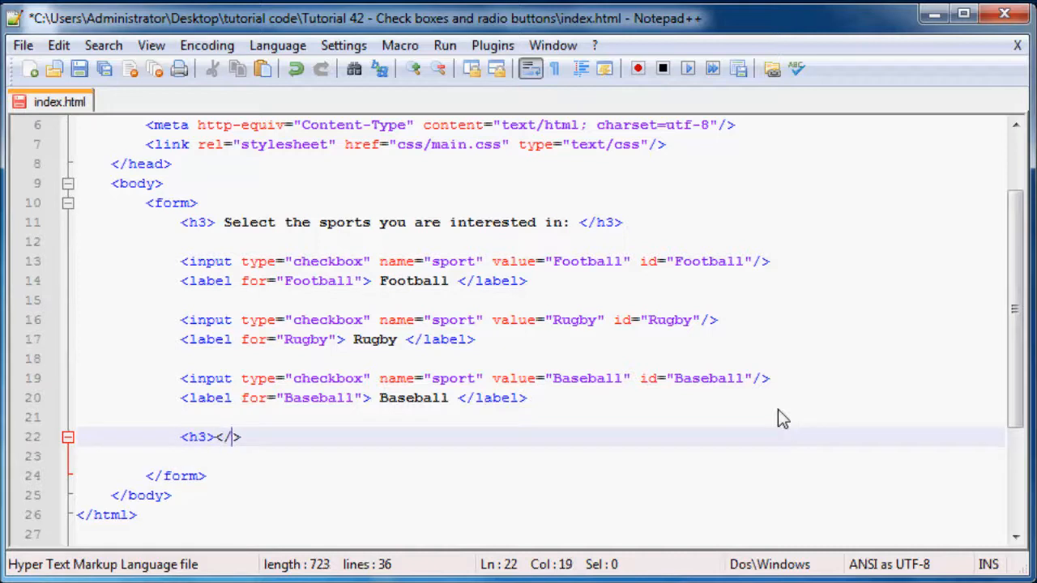
type("\"  \"")
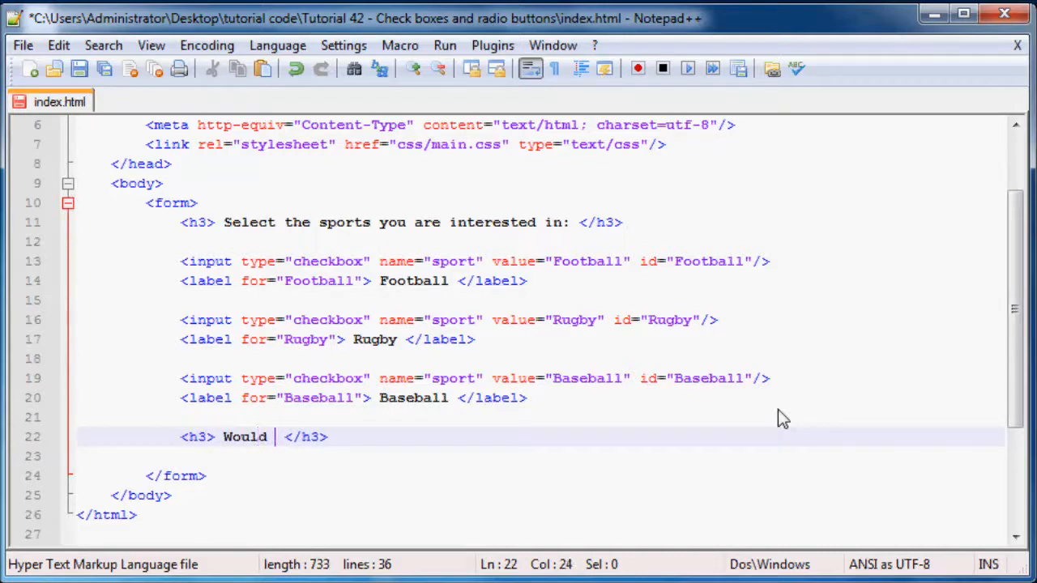
type("you like to be on our mail")
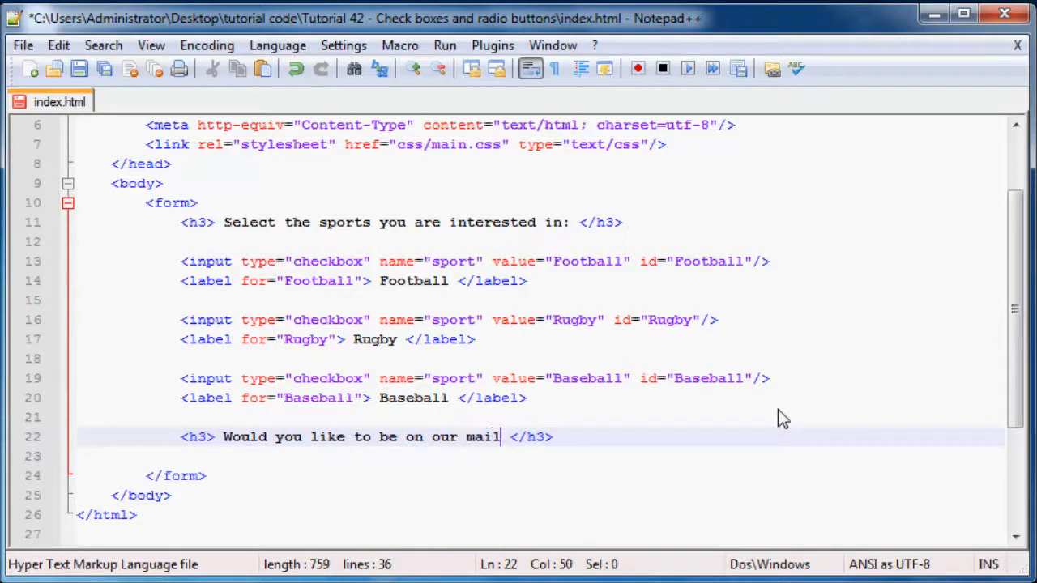
type("ing list")
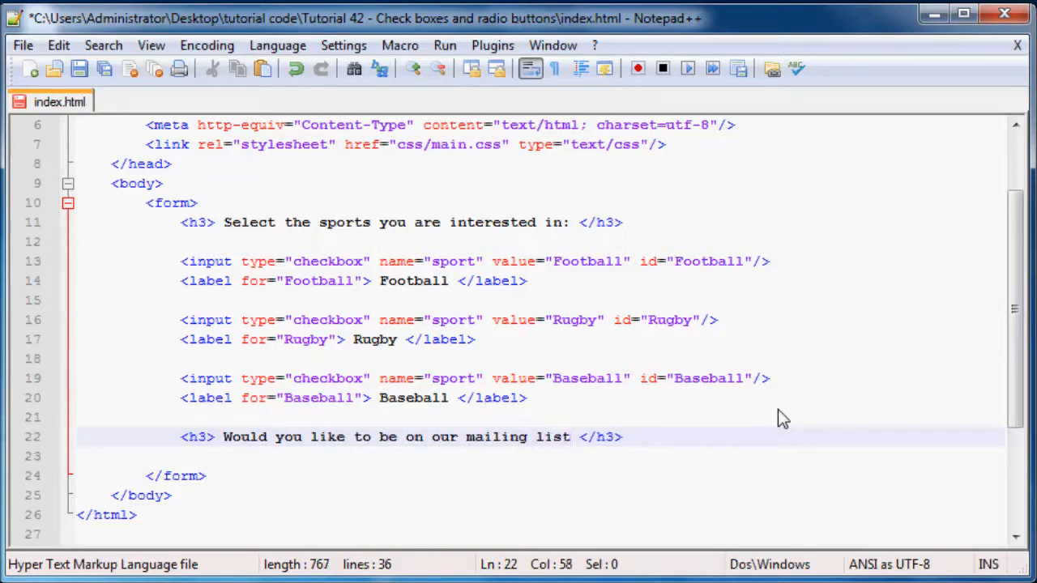
type("?")
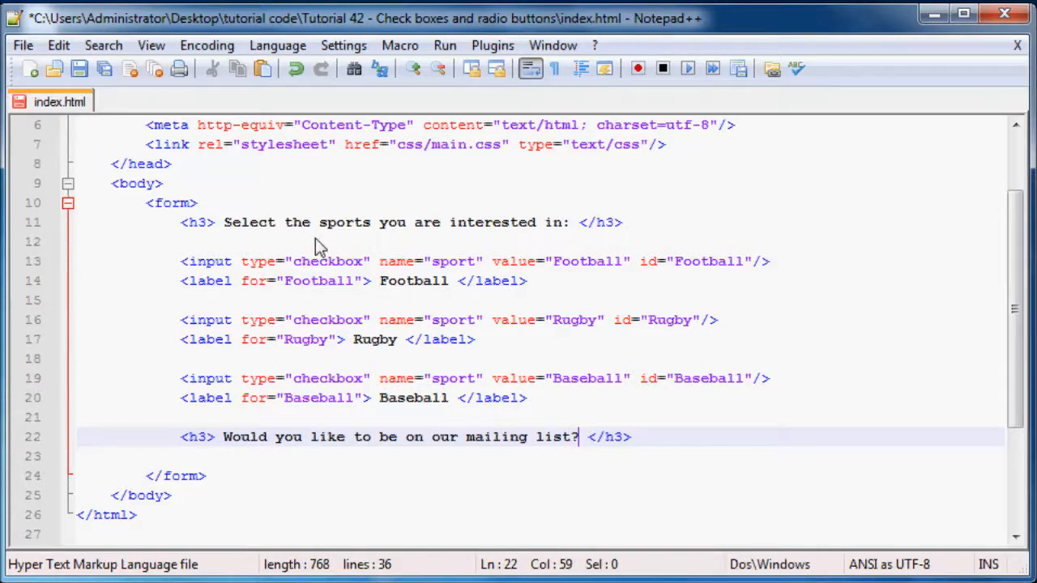
mouse_move(313, 285)
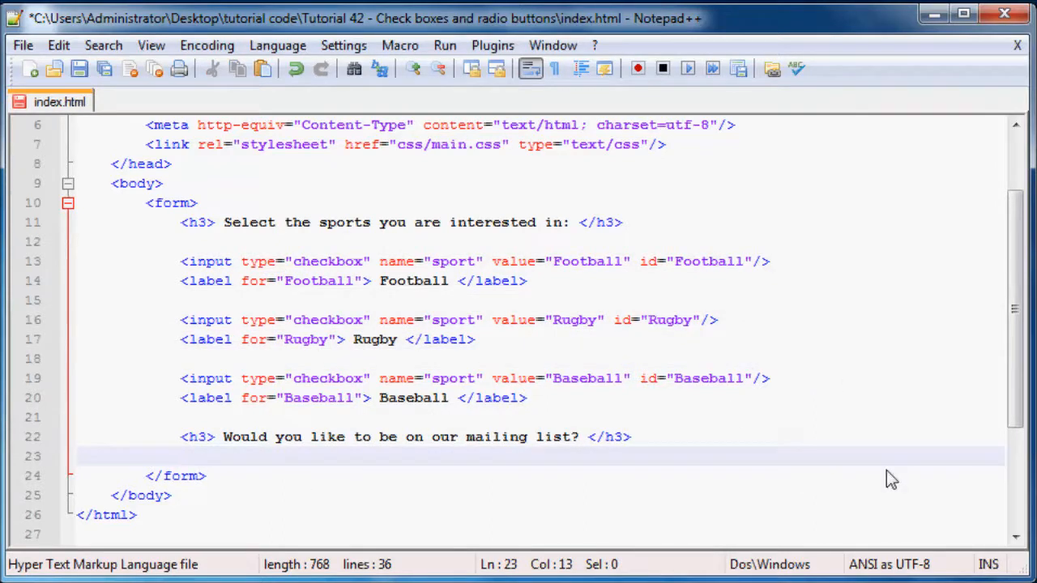
- Write a radio input with type="radio", name="list" and value="yes" under the mailing-list heading
key("Enter")
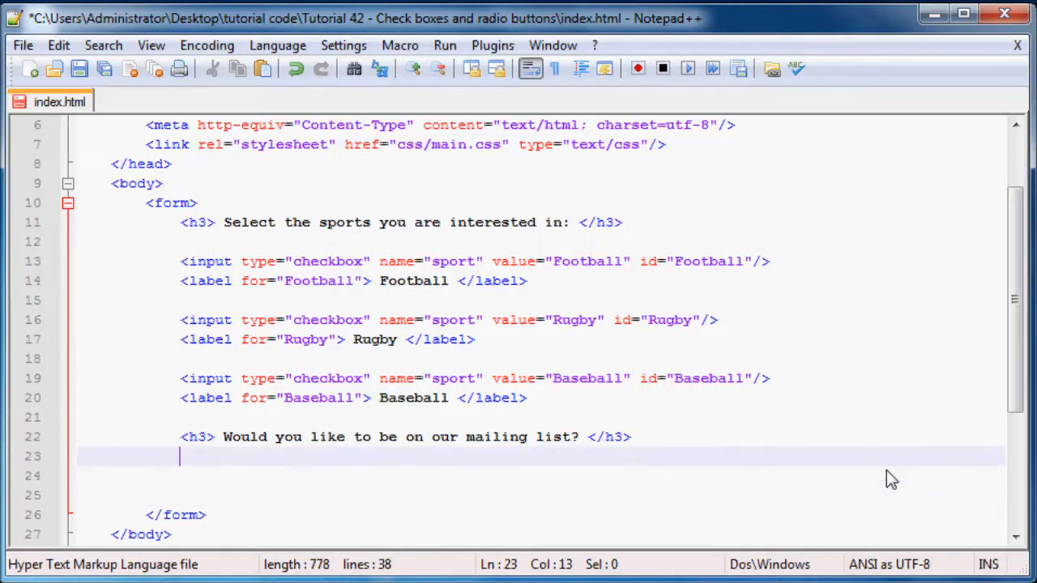
type("<>")
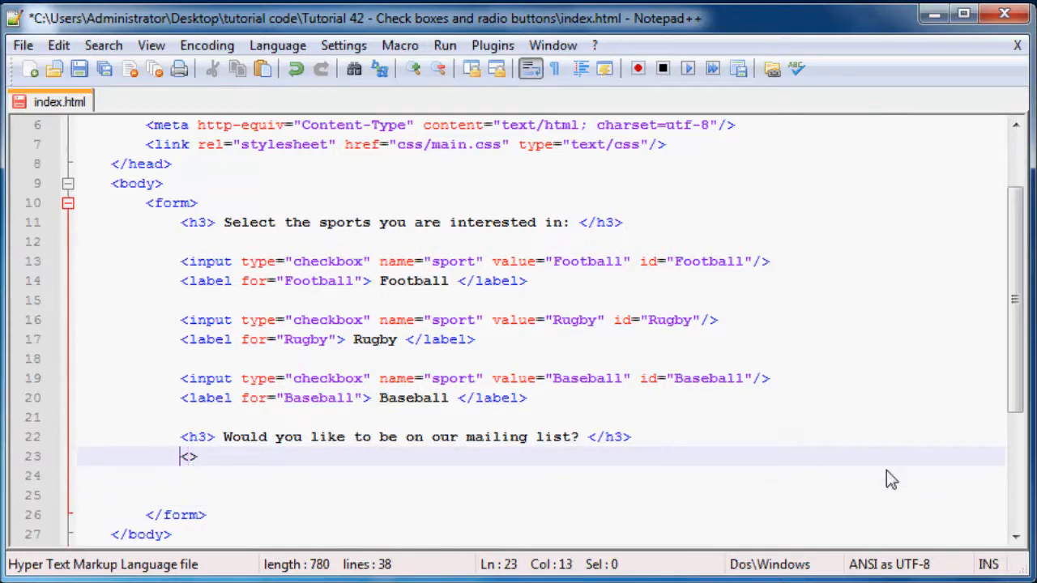
type("input type=\"")
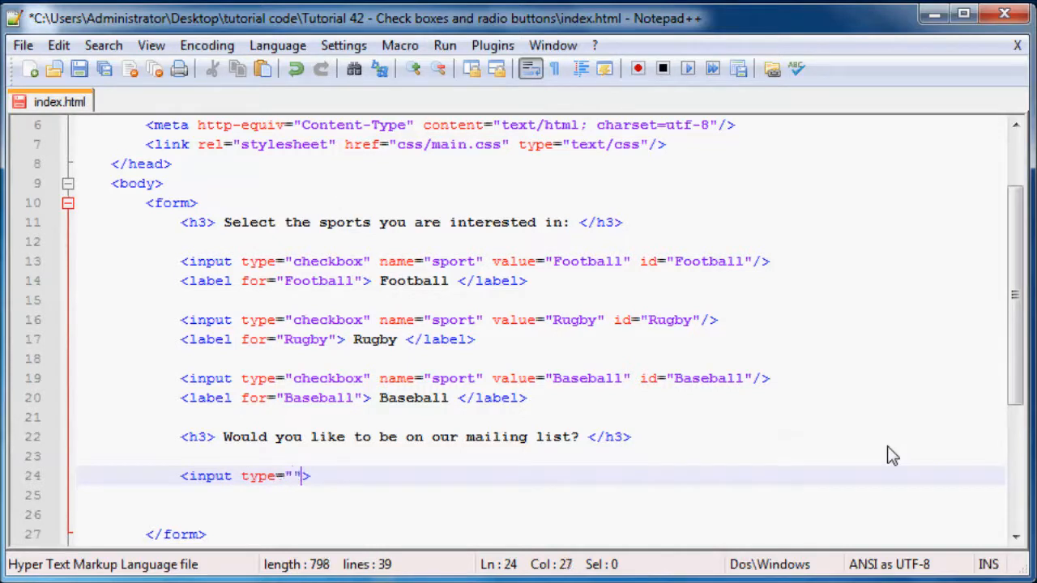
type("ra")
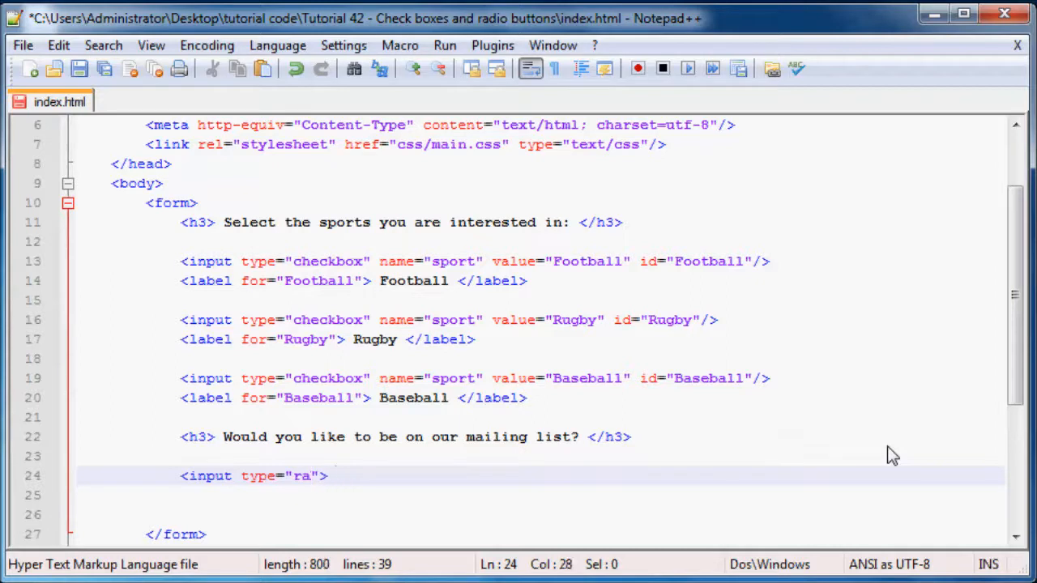
type("dio")
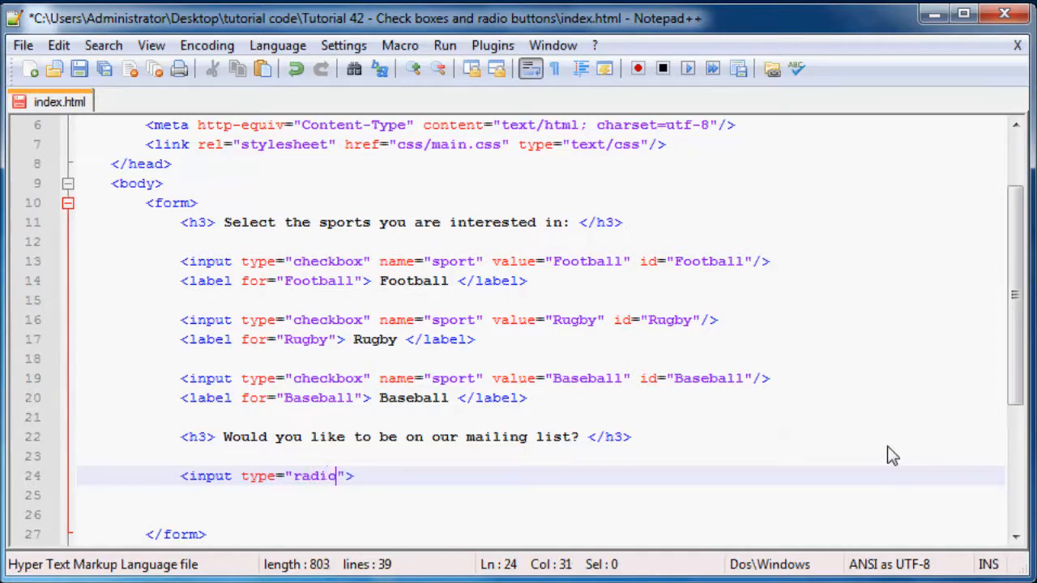
type("n")
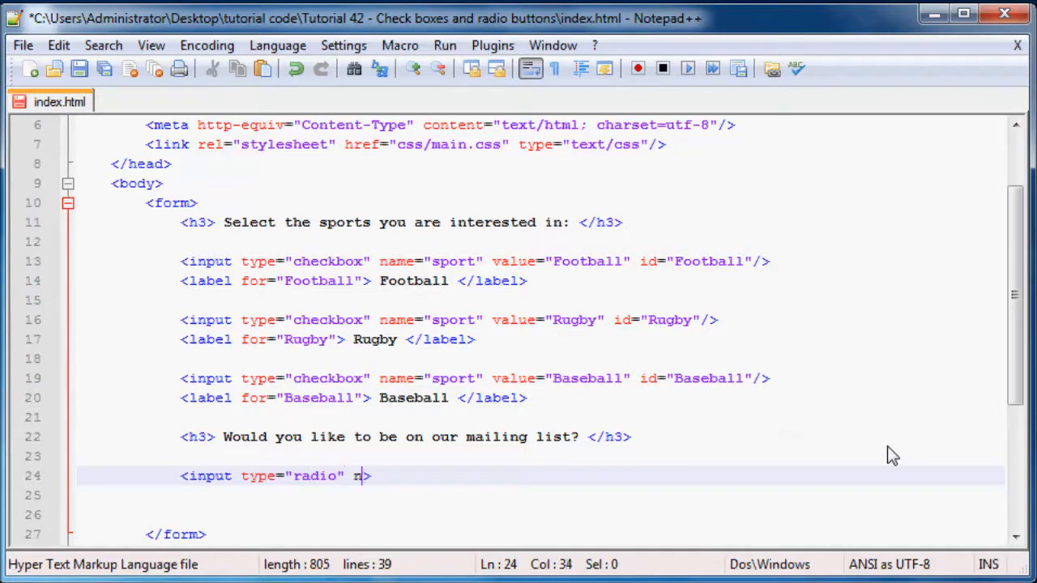
type("ame=\"\"")
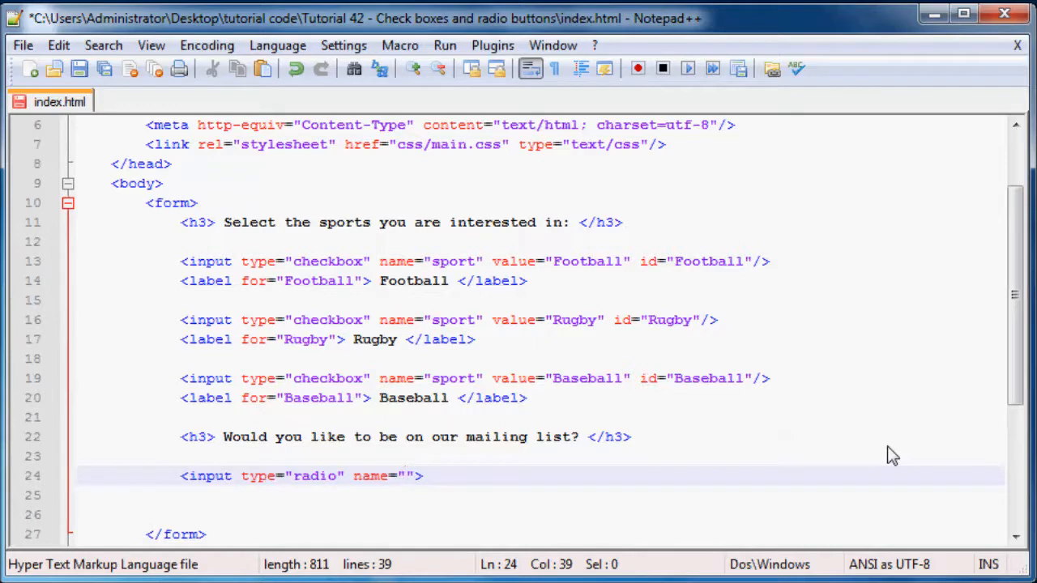
type("lis")
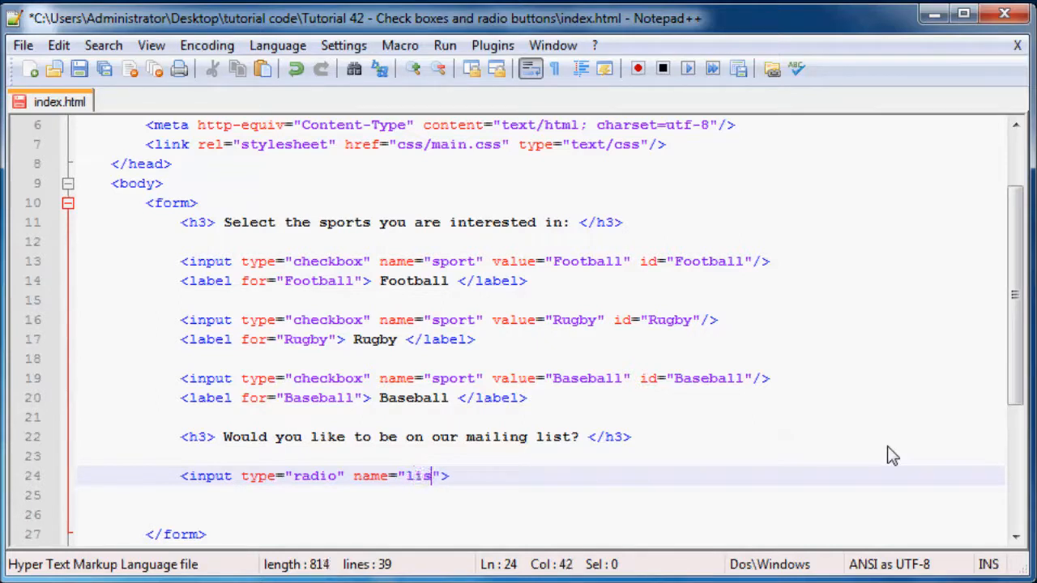
type("t")
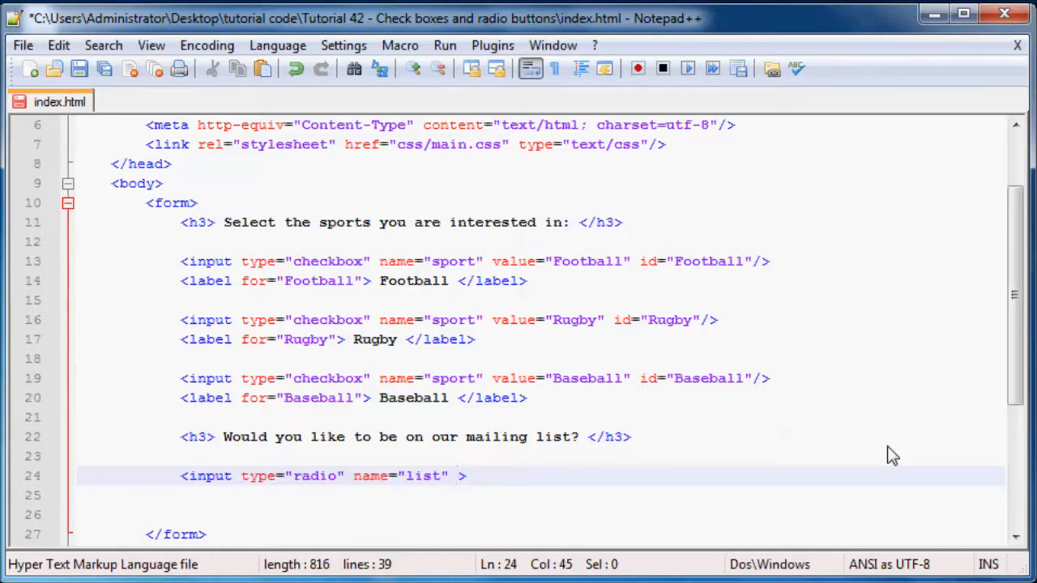
type("value=\"y")
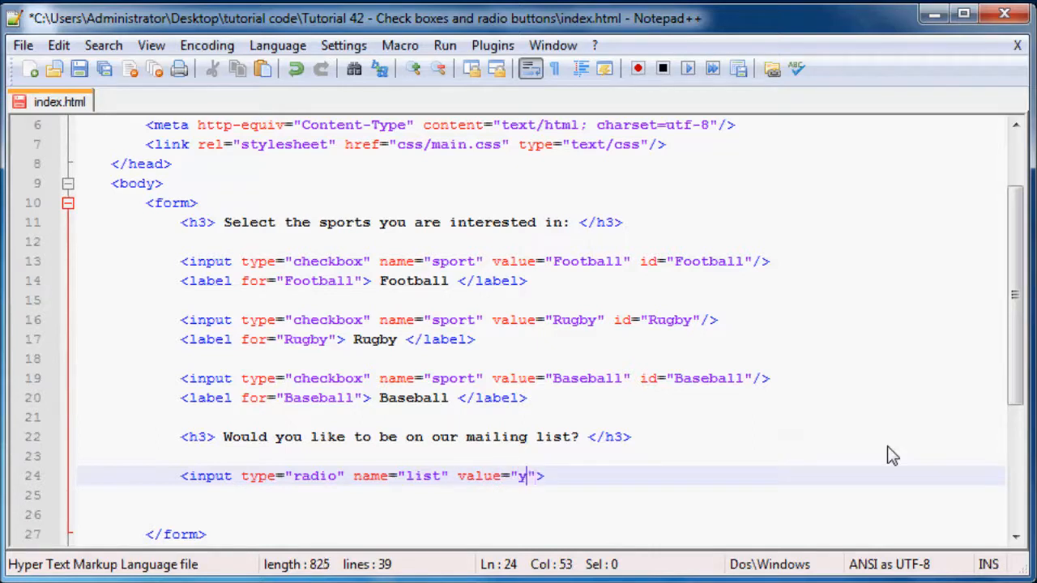
type("es")
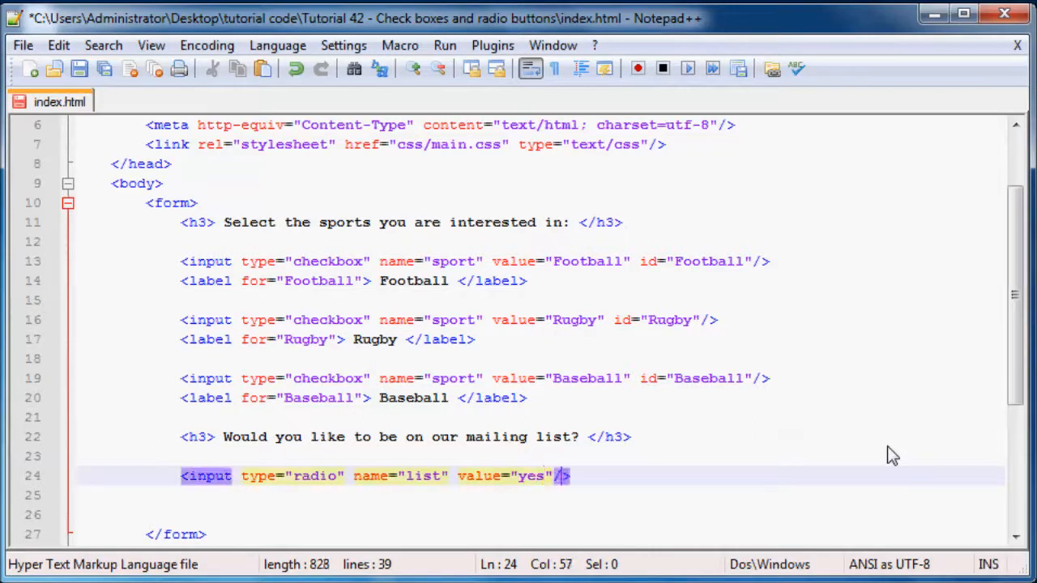
- Add a label for="yes" reading Yes and give the radio id="yes"
type("<>")
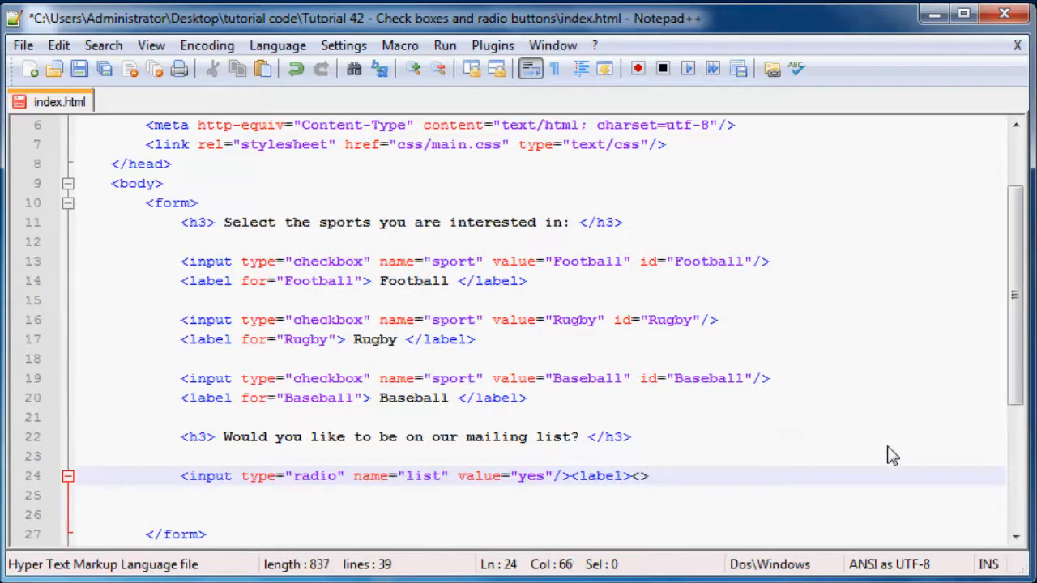
type("label")
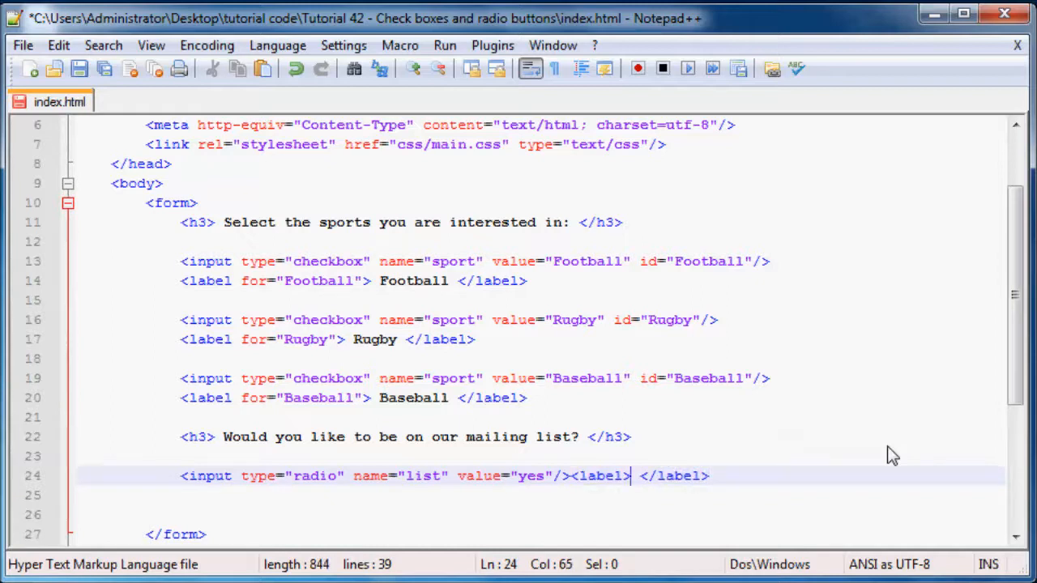
double_click(597, 476)
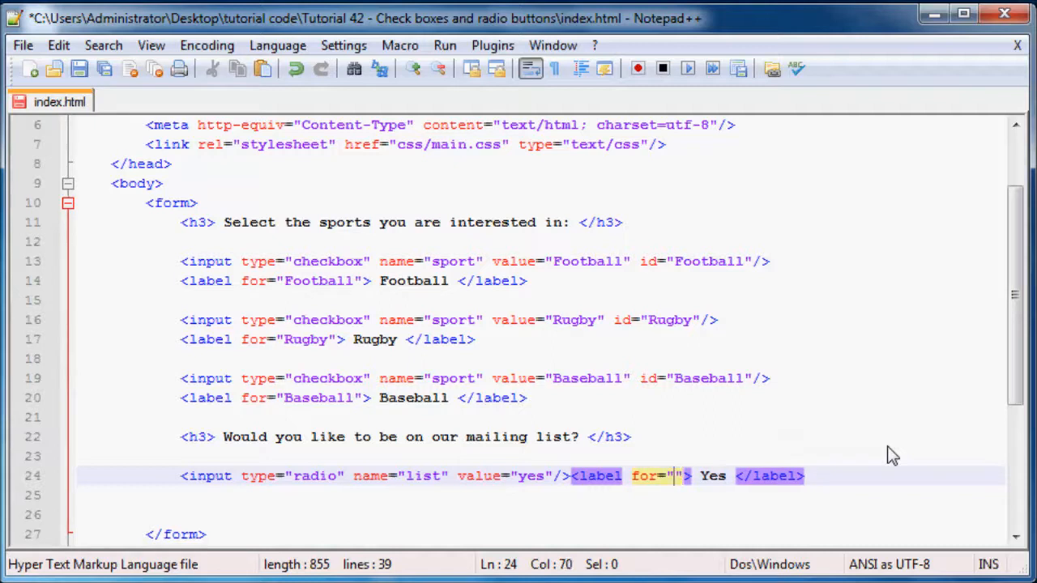
type("yes")
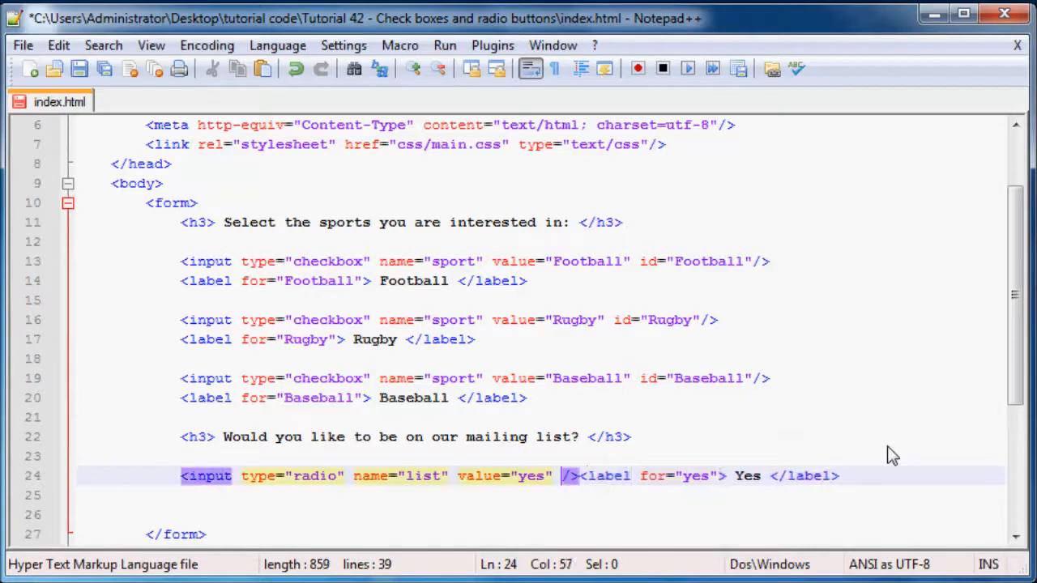
type("id=\"\"")
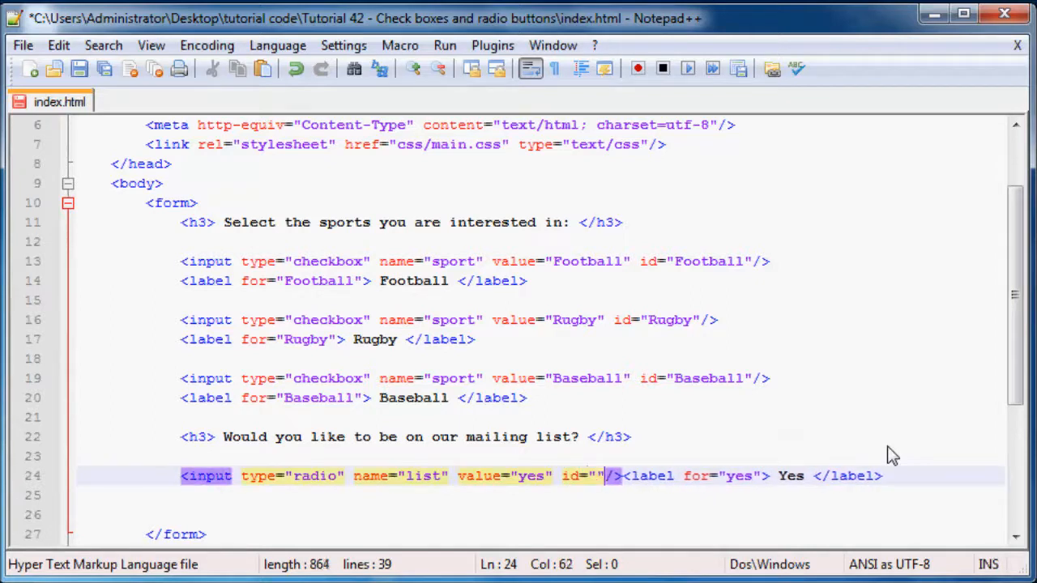
type("yes")
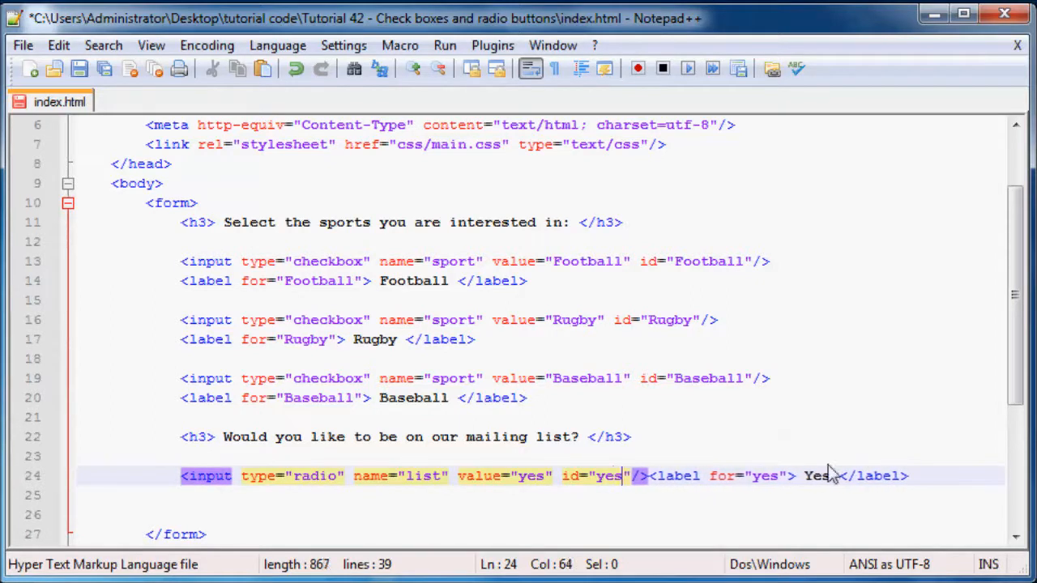
double_click(600, 476)
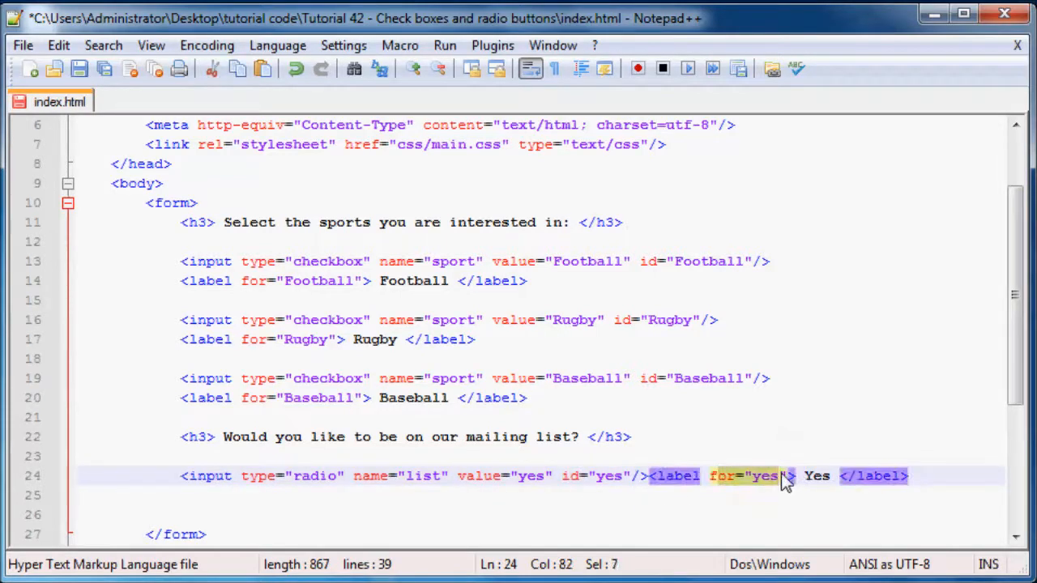
mouse_move(575, 483)
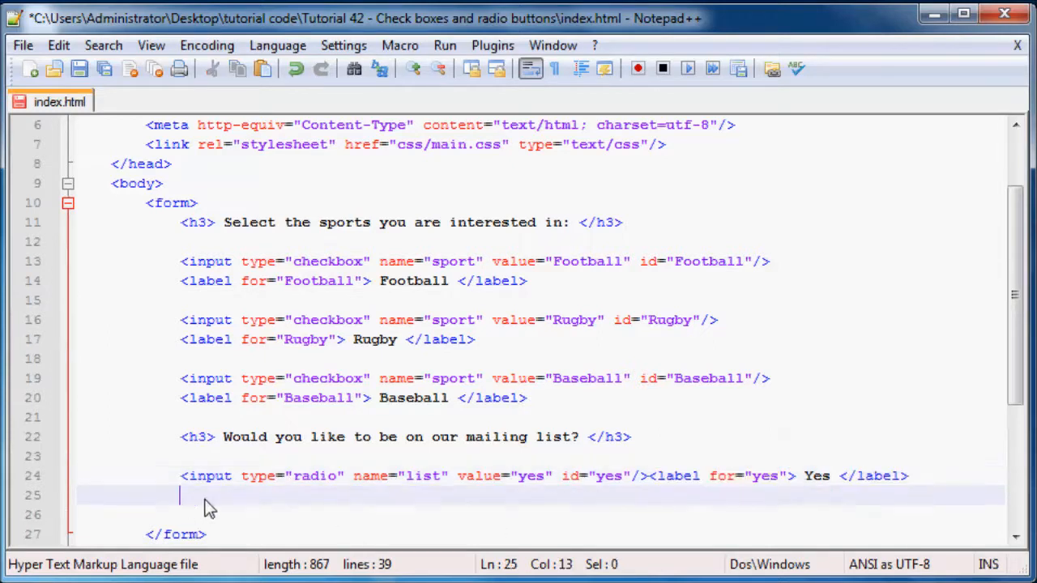
- Add a second list radio button below with value, id and label text no
left_click(909, 475)
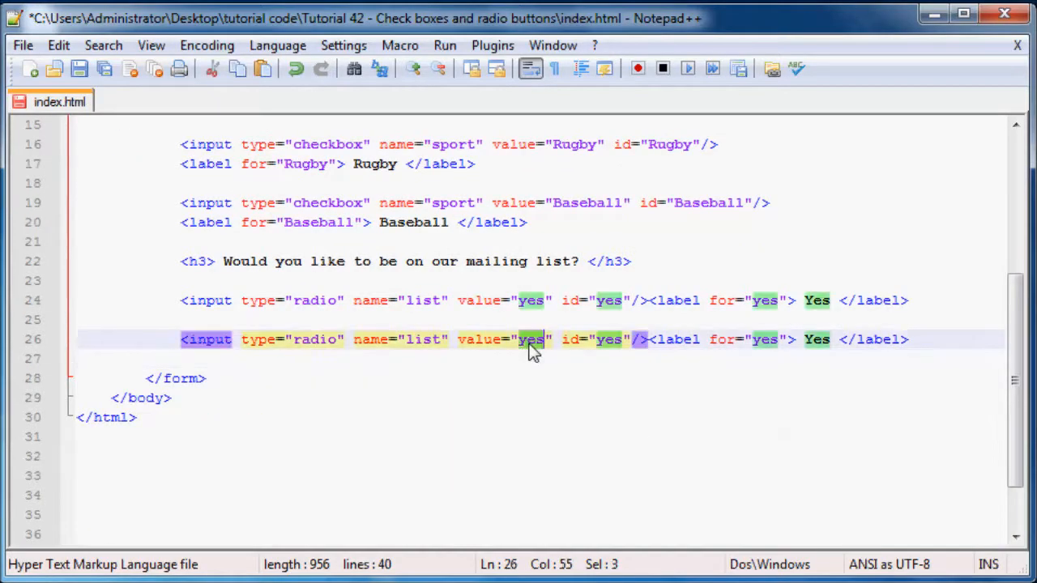
type("no")
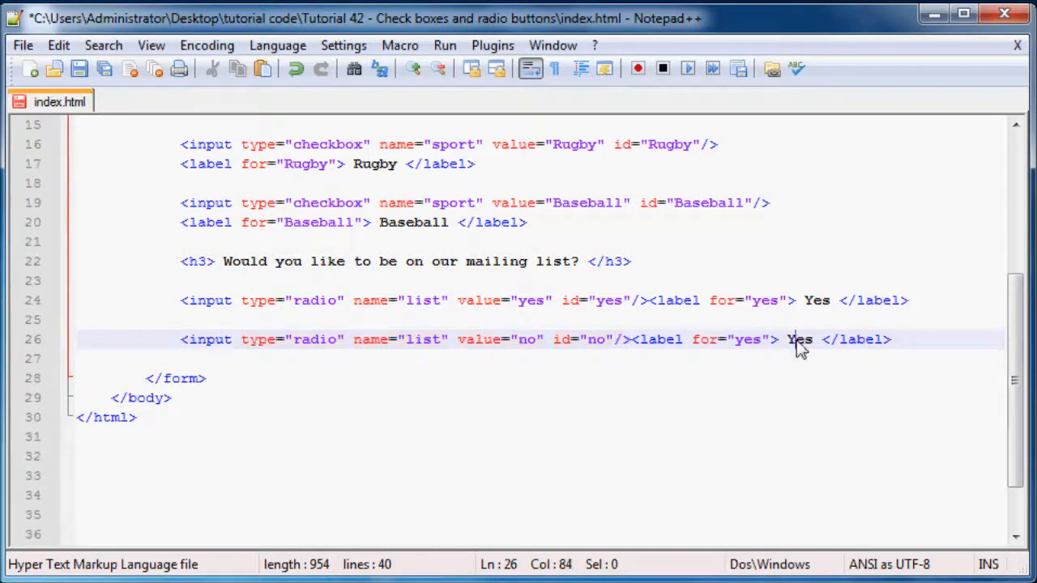
type("no")
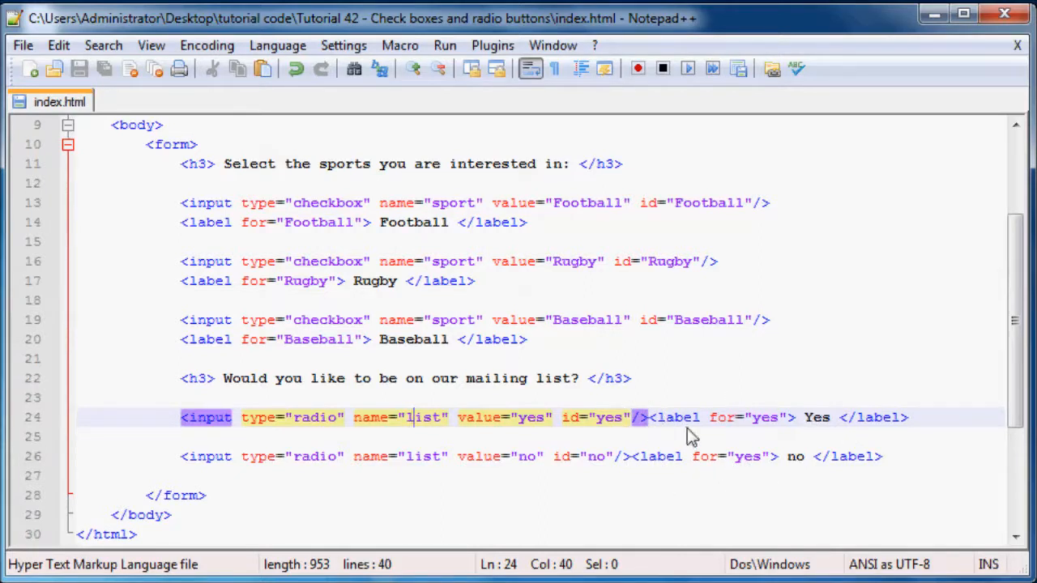
mouse_move(415, 467)
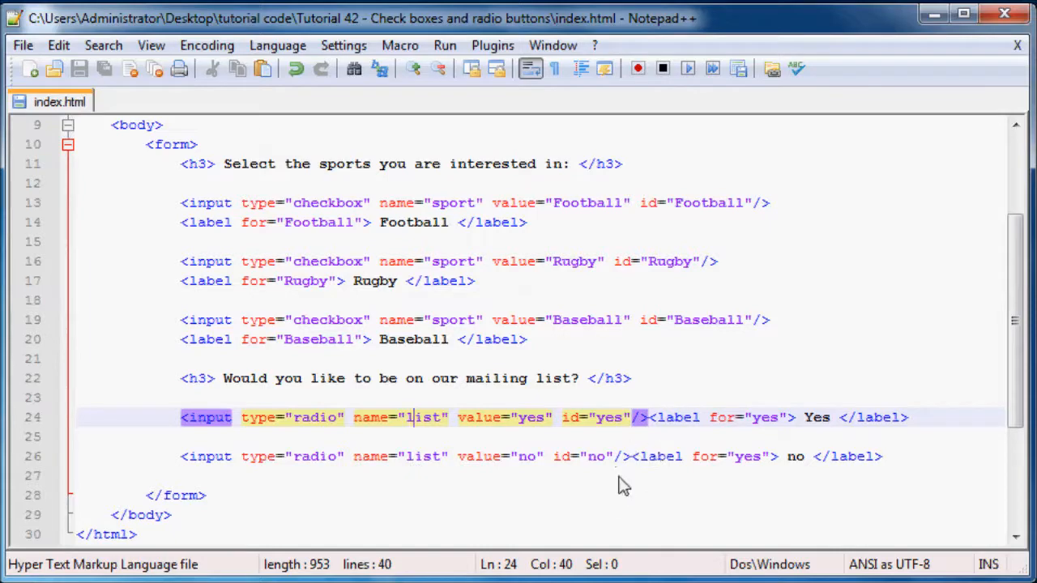
mouse_move(436, 91)
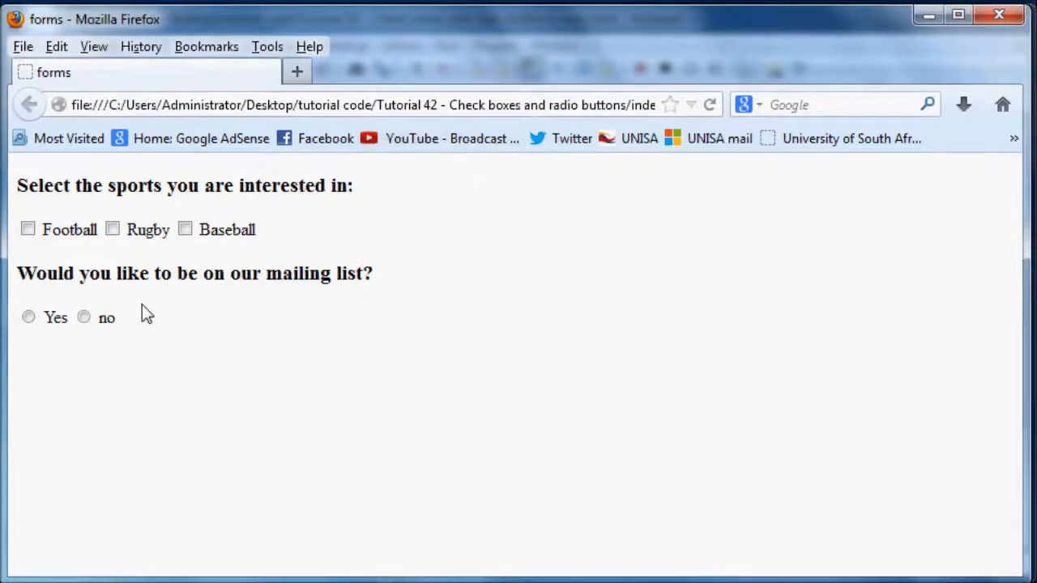
mouse_move(24, 224)
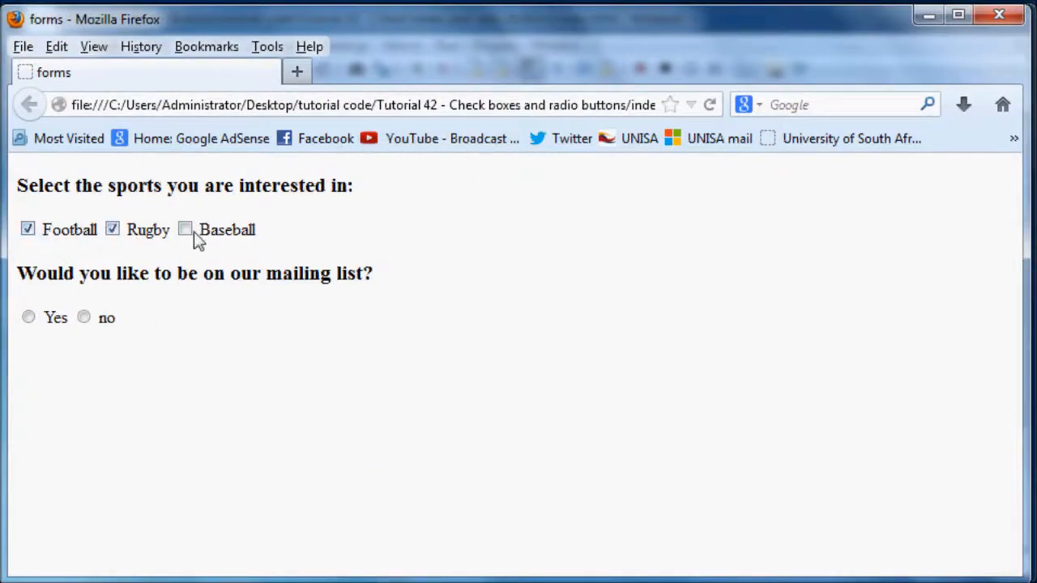
- Untick the Rugby and Football checkboxes in the reloaded form
left_click(114, 228)
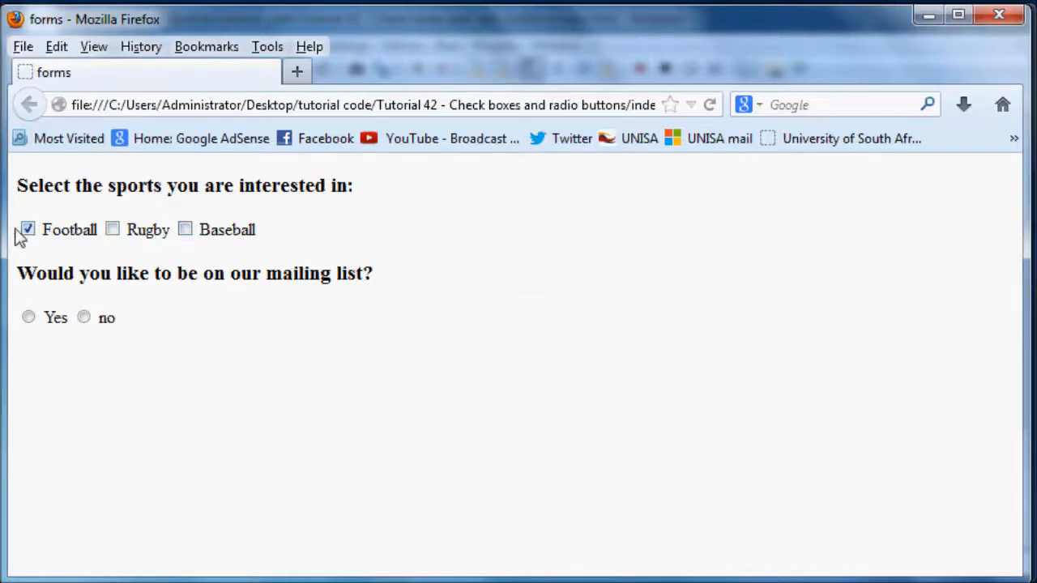
left_click(29, 230)
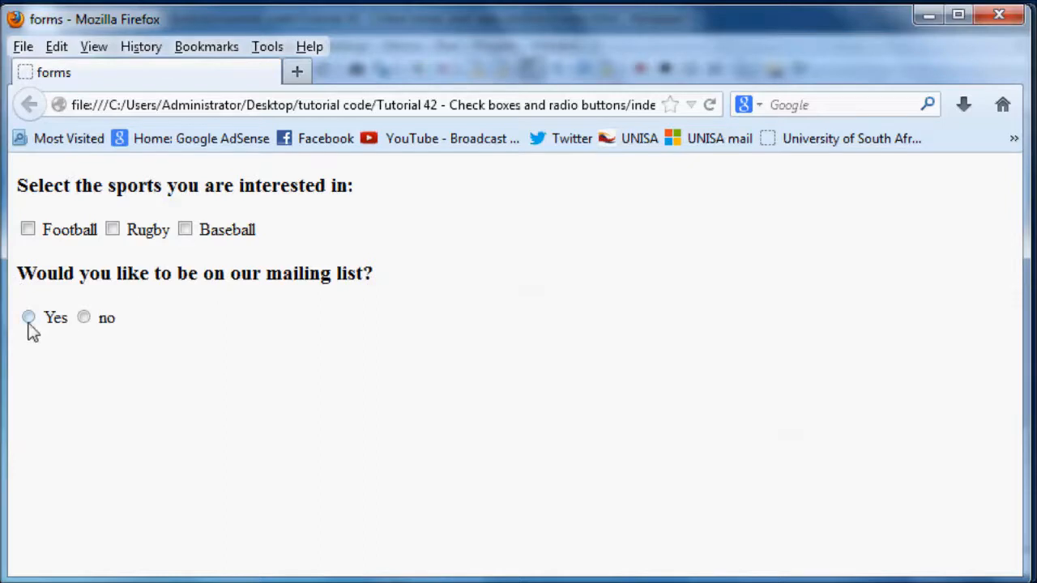
- Toggle the mailing-list radio buttons between Yes and no, ending on no
left_click(29, 318)
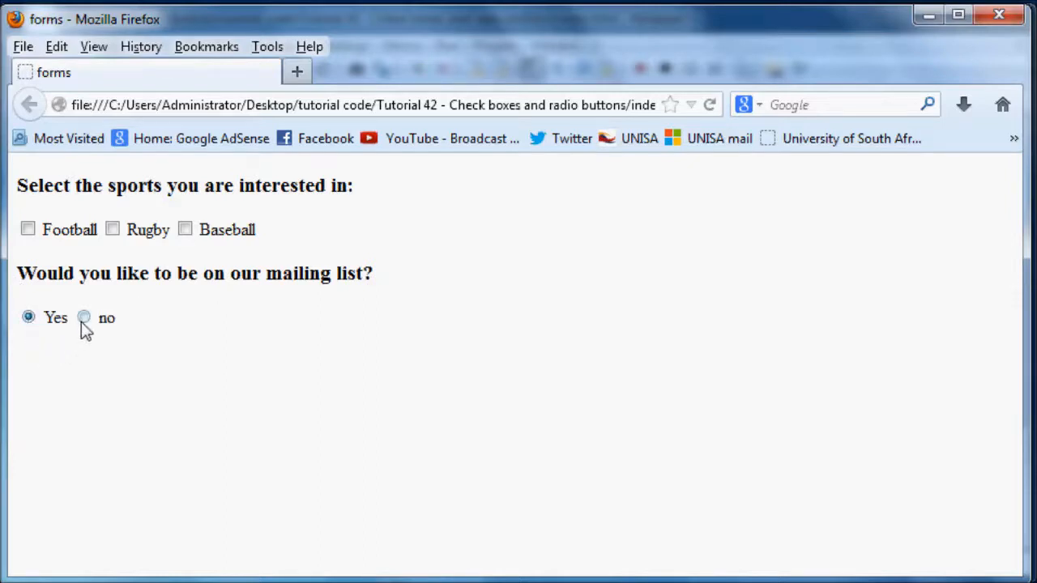
left_click(81, 318)
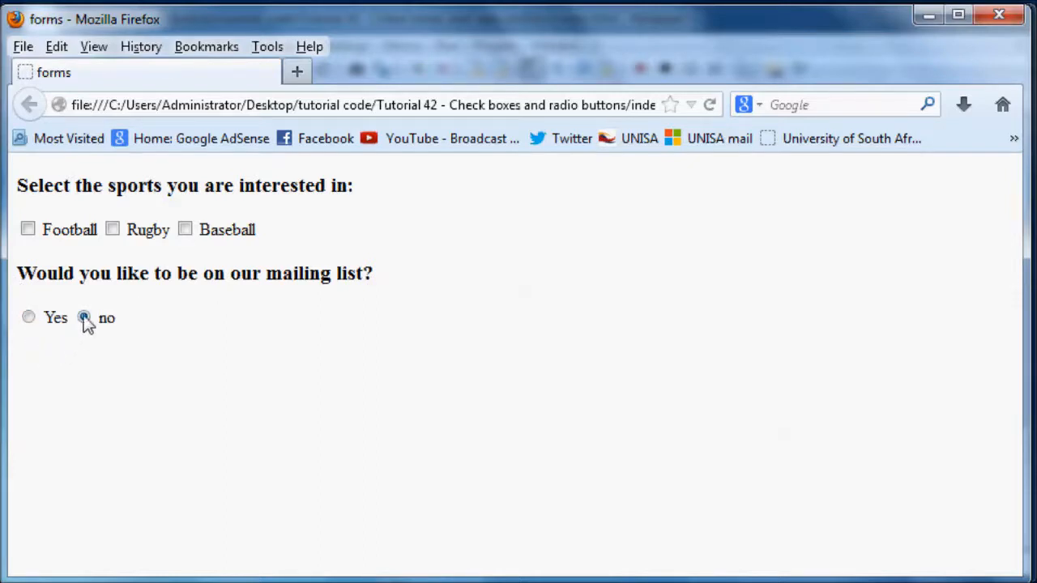
left_click(81, 318)
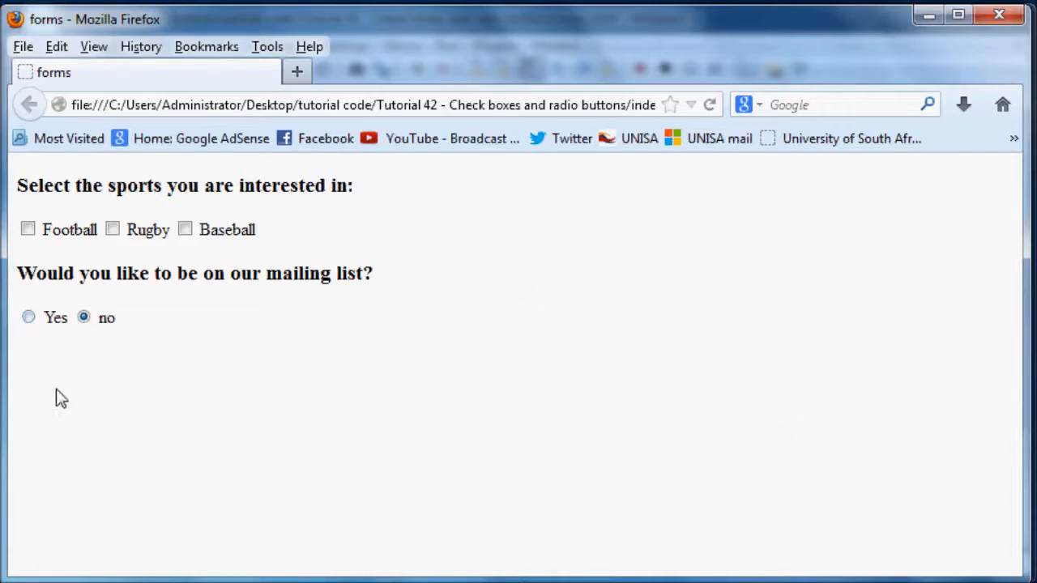
left_click(29, 318)
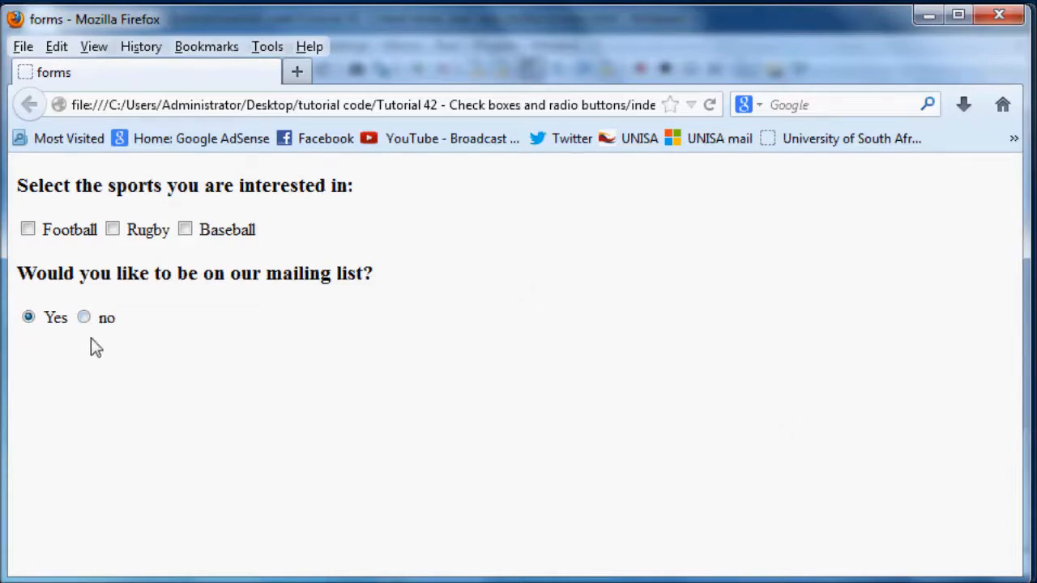
mouse_move(84, 318)
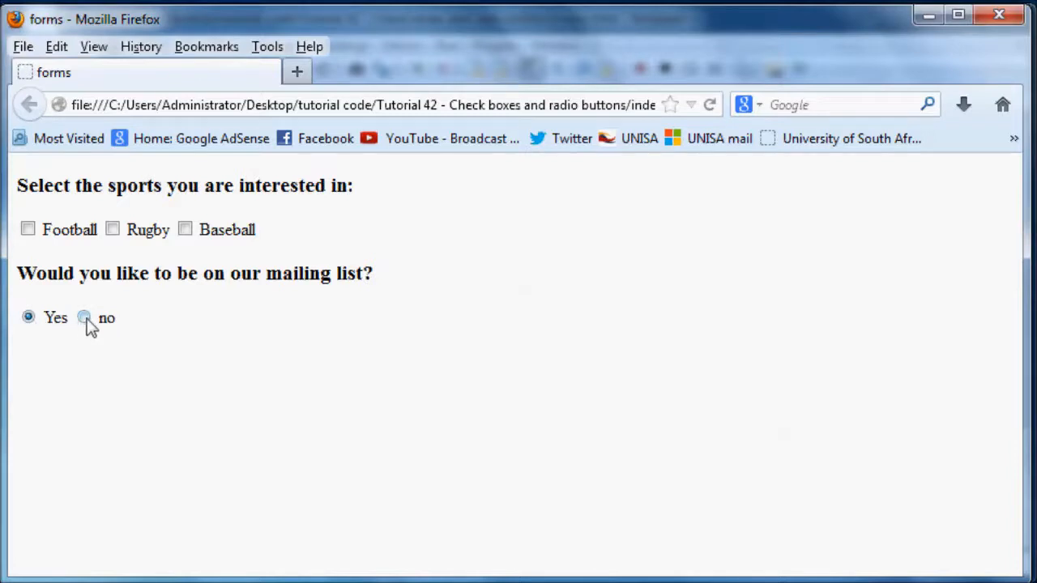
left_click(81, 317)
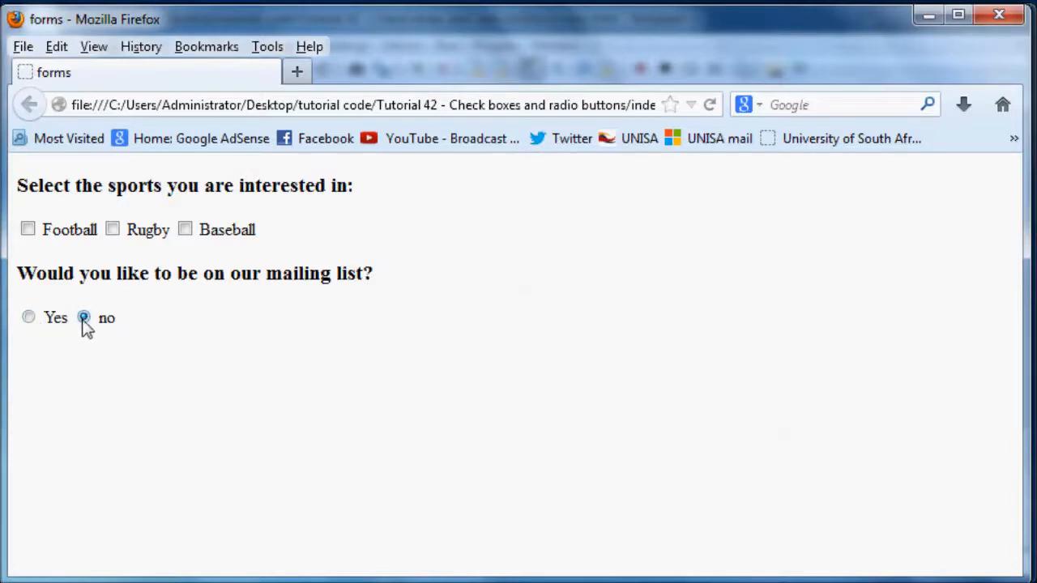